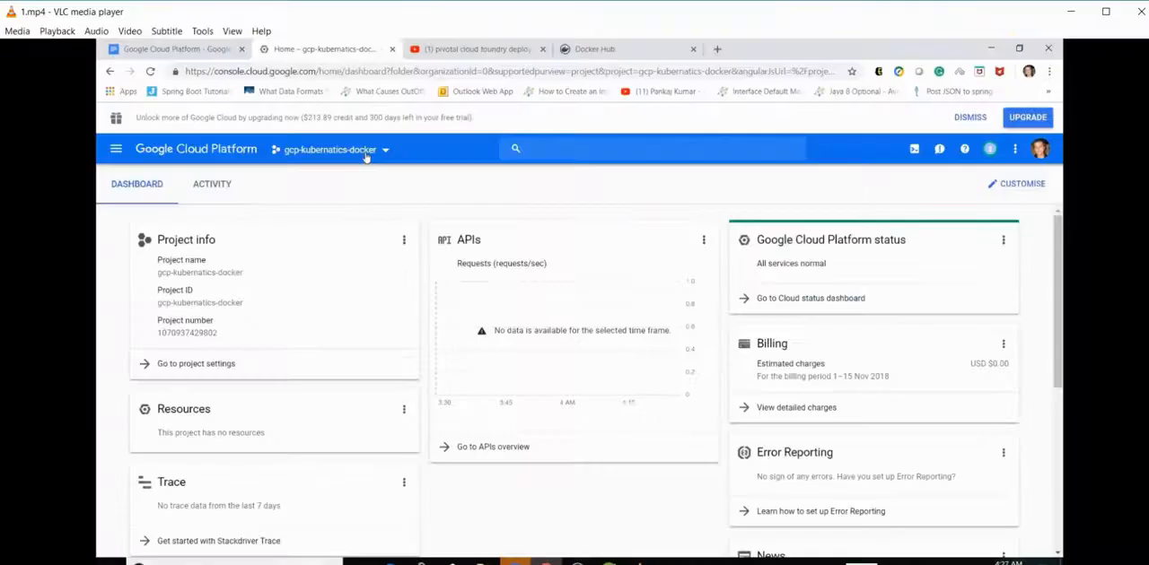
{"action": "mouse_move", "coordinate": [485, 210]}
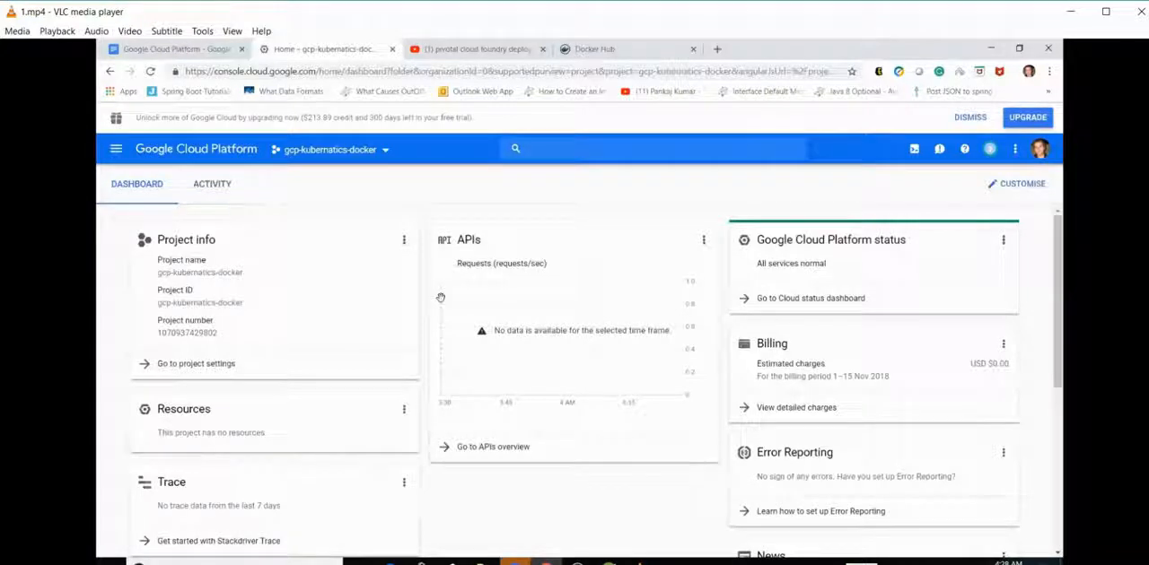
{"action": "mouse_move", "coordinate": [116, 149]}
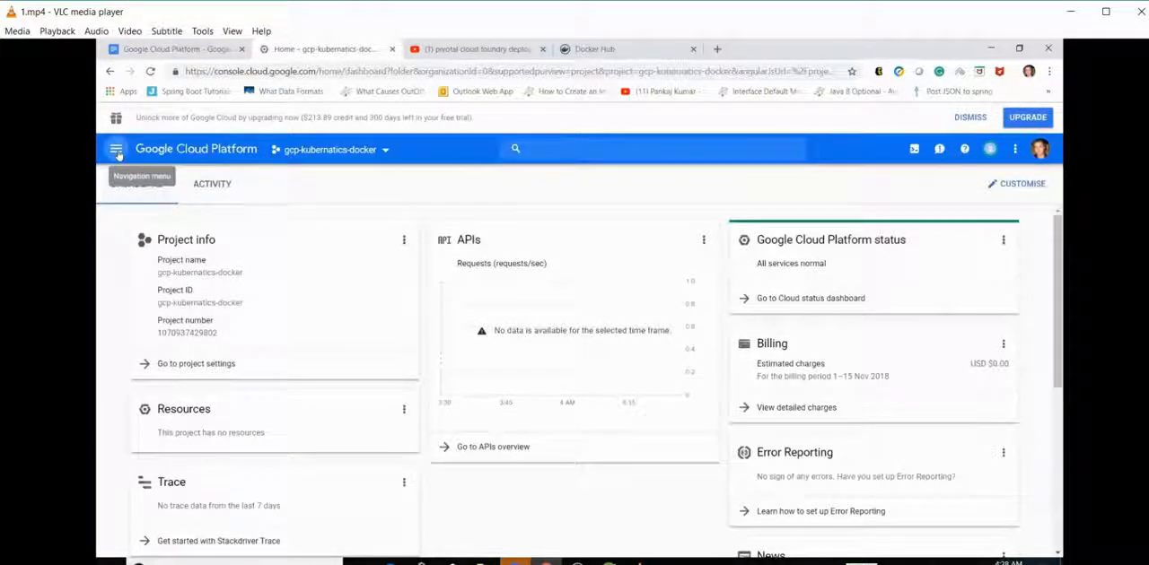
Find 'container engine' in the API Library and enable the Kubernetes Engine API
{"action": "left_click", "coordinate": [116, 149]}
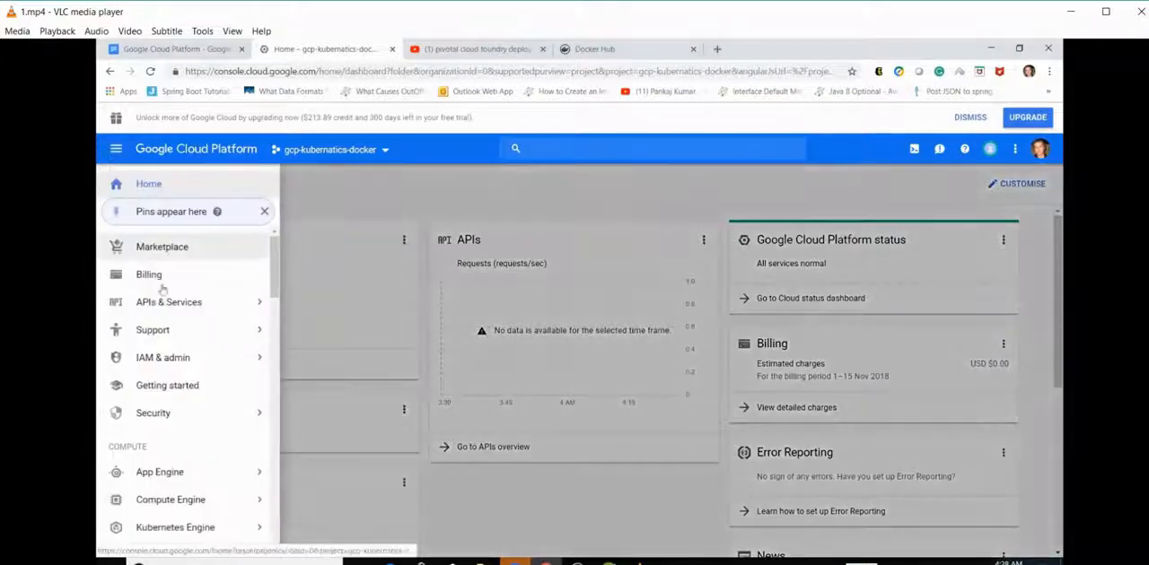
{"action": "left_click", "coordinate": [169, 303]}
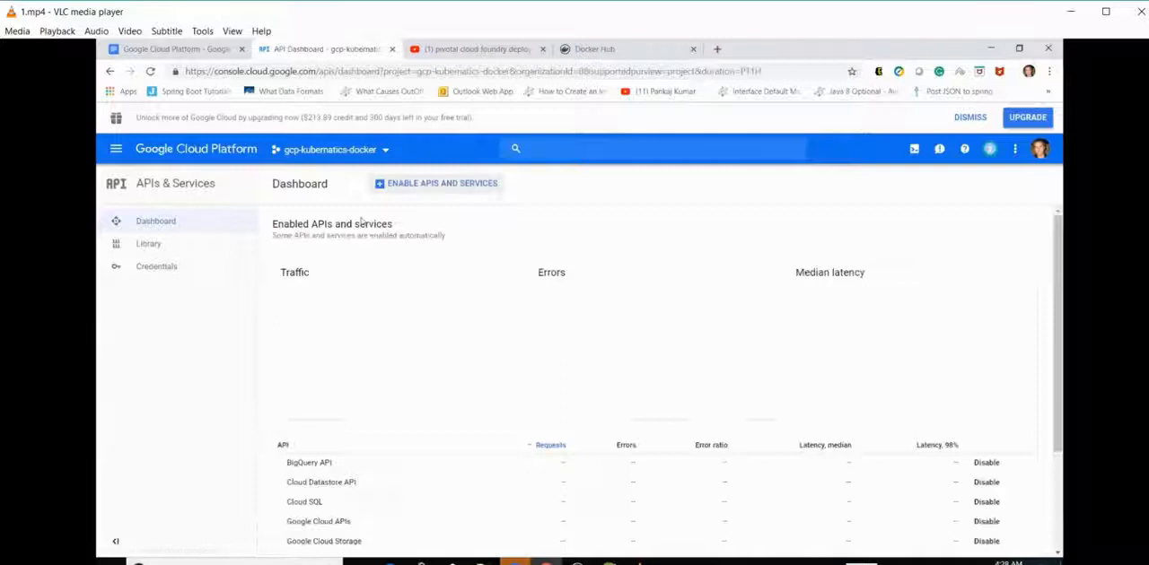
{"action": "left_click", "coordinate": [148, 243]}
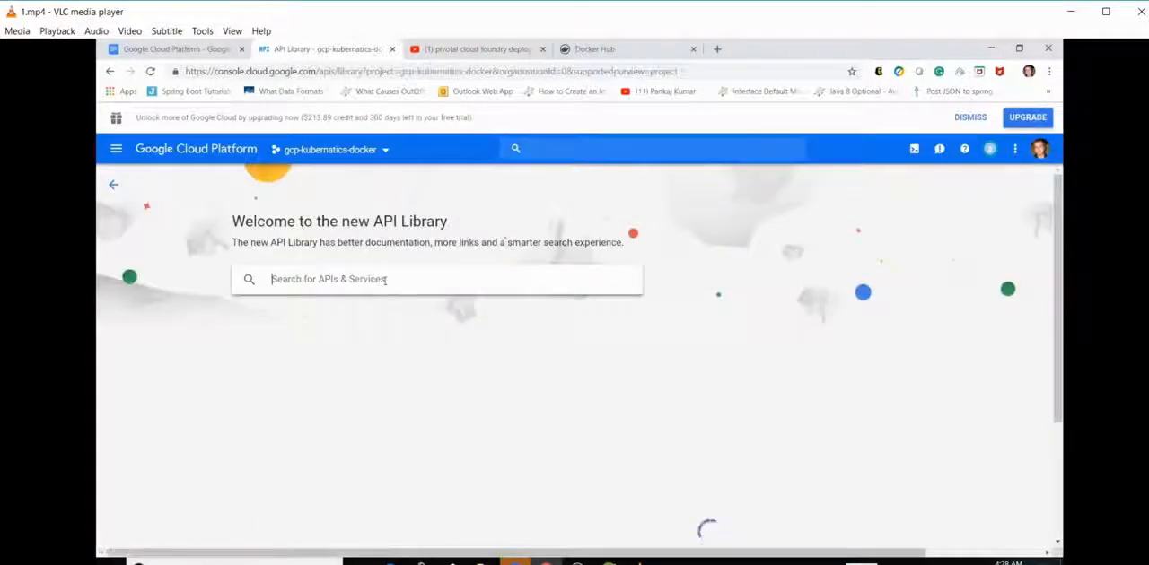
{"action": "type", "text": "container engine"}
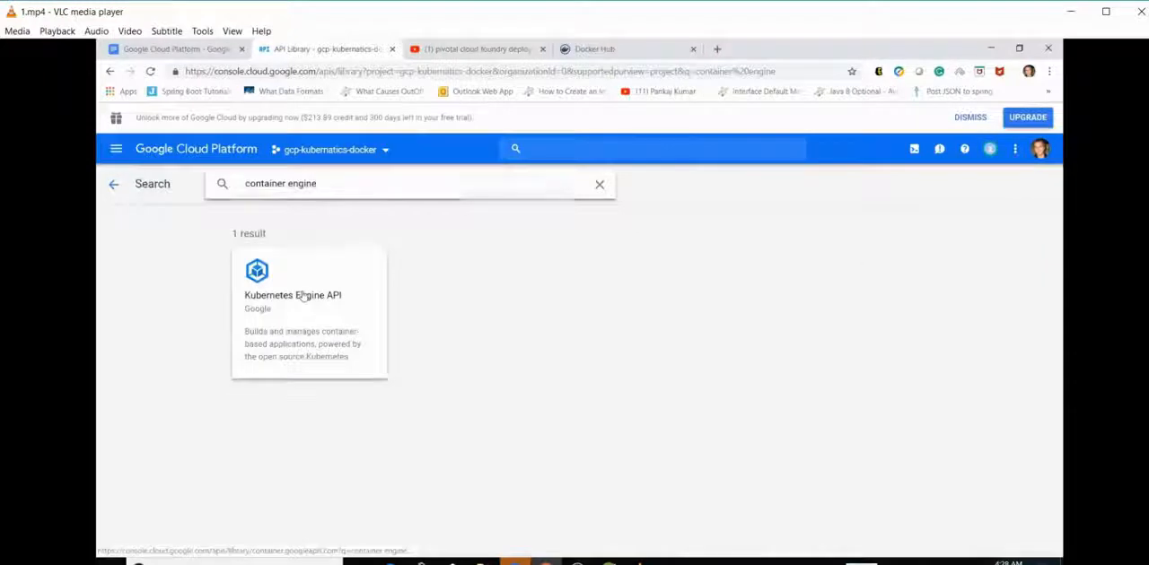
{"action": "left_click", "coordinate": [293, 314]}
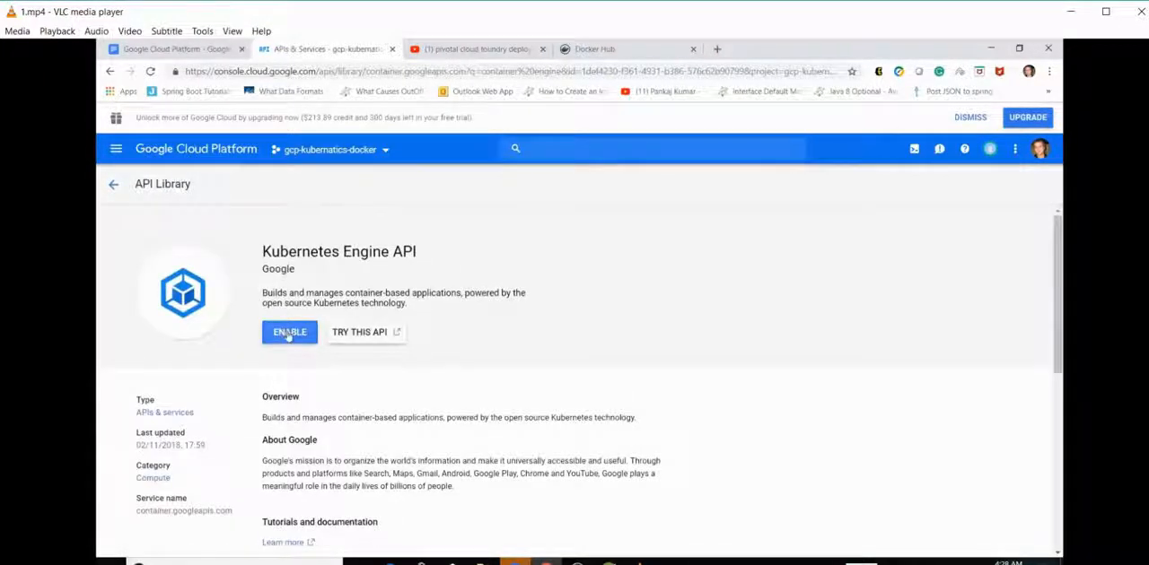
{"action": "left_click", "coordinate": [289, 332]}
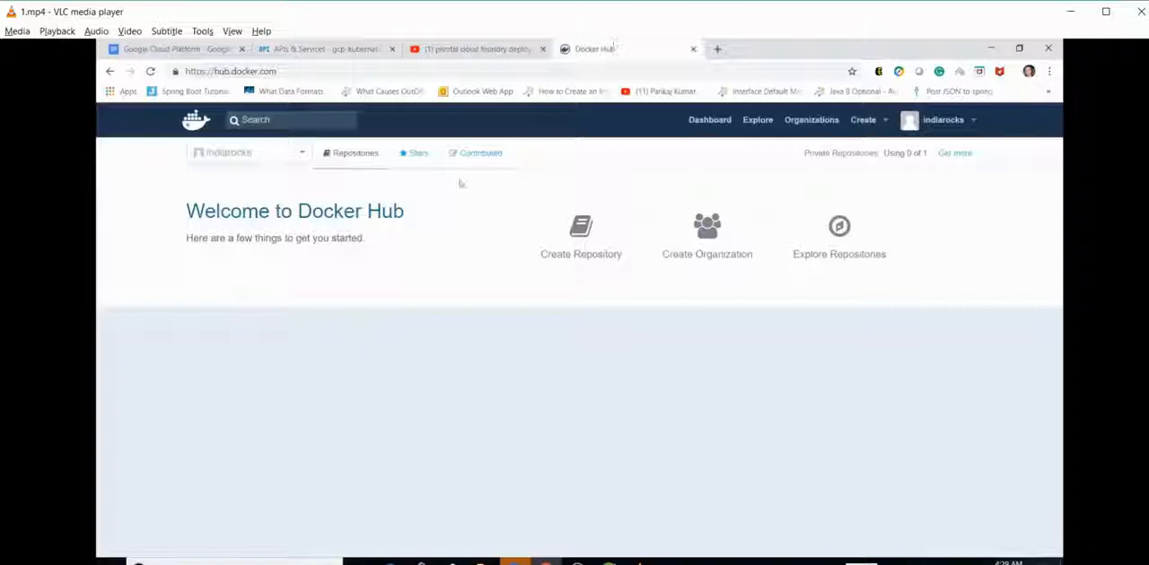
{"action": "mouse_move", "coordinate": [635, 178]}
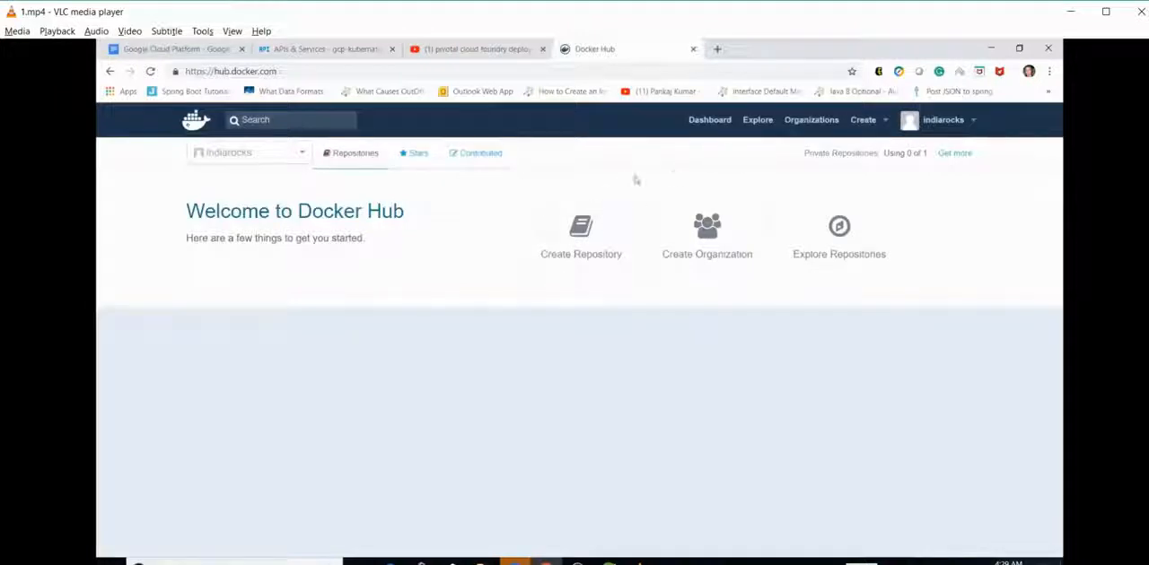
{"action": "mouse_move", "coordinate": [527, 327]}
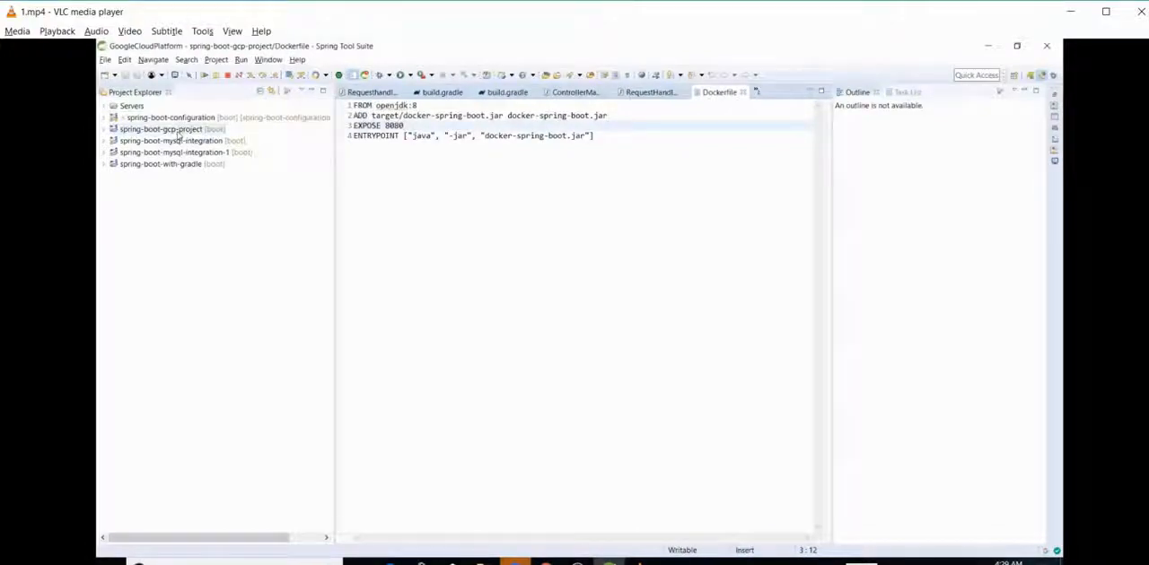
Expand spring-boot-gcp-project and review RequestHandler.java's sayHello endpoint and the Dockerfile
{"action": "left_click", "coordinate": [105, 128]}
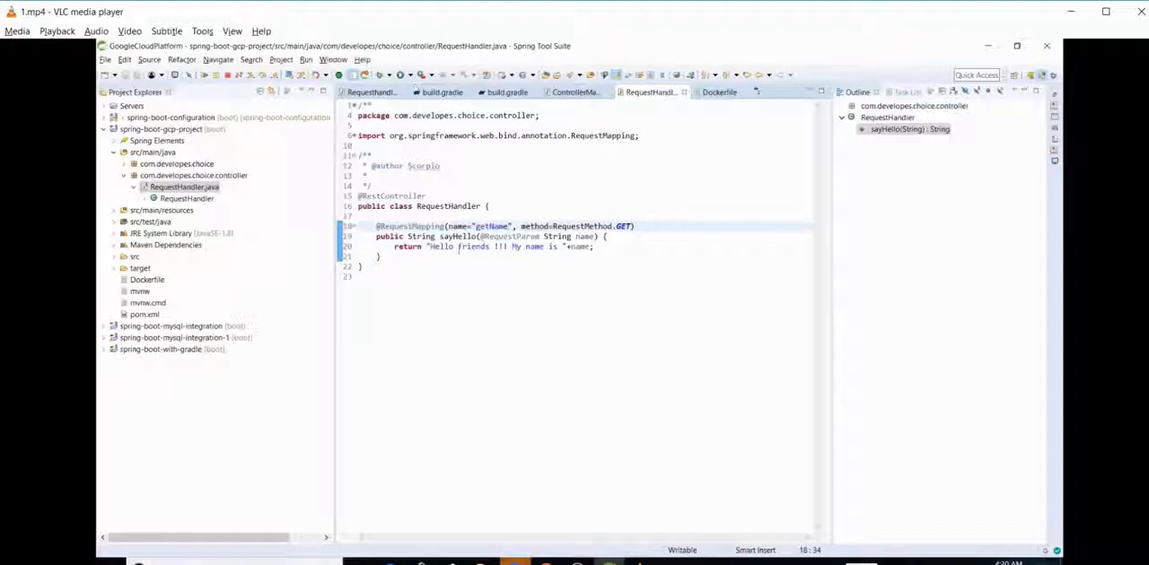
{"action": "left_click", "coordinate": [718, 92]}
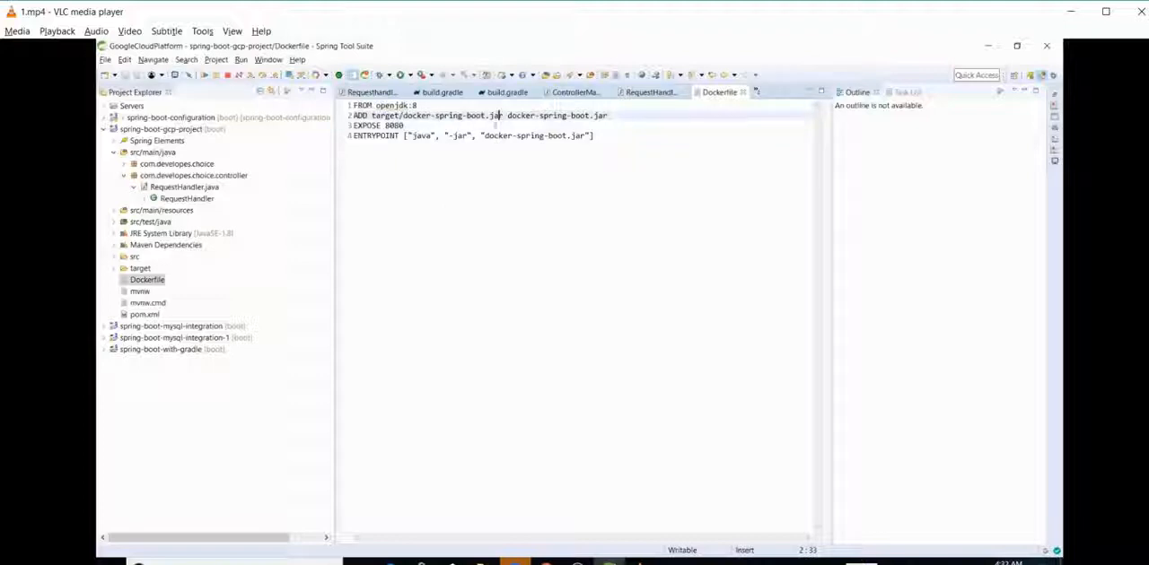
{"action": "left_click", "coordinate": [404, 125]}
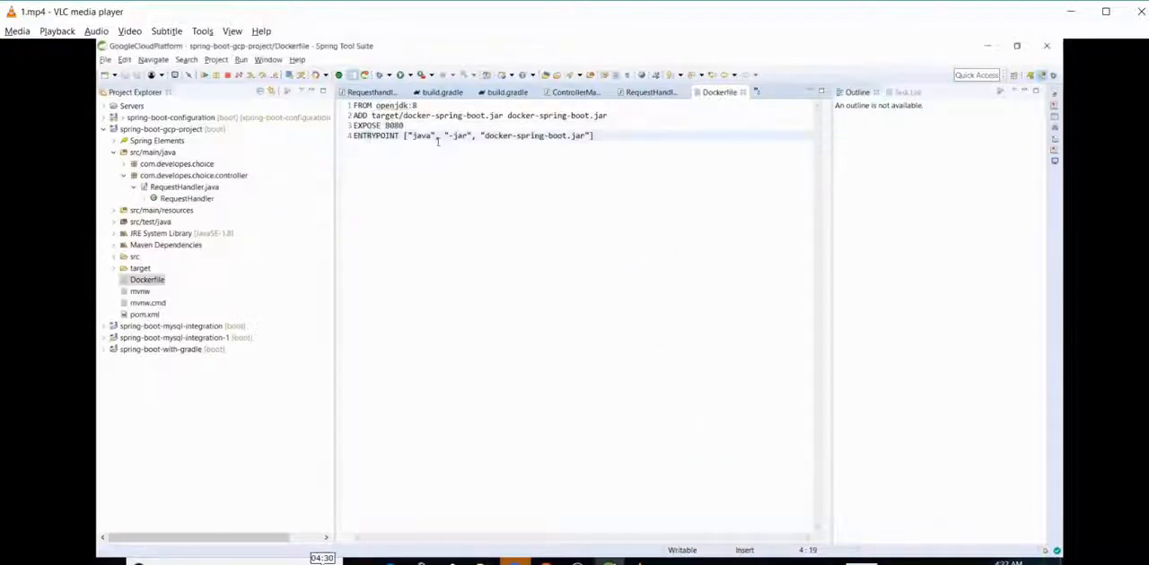
{"action": "mouse_move", "coordinate": [547, 372]}
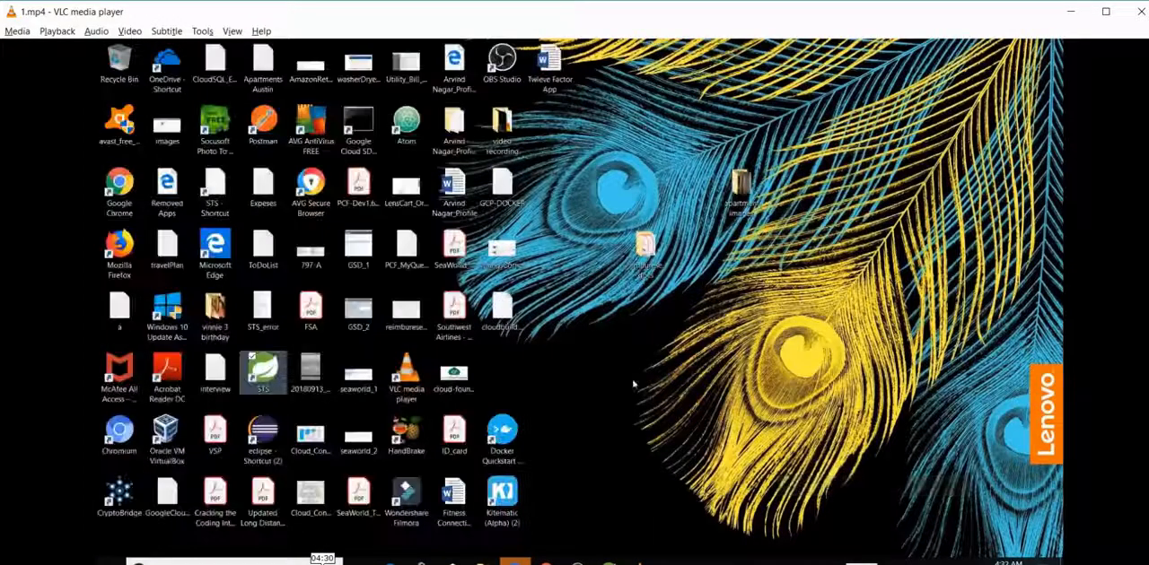
Launch the Google Cloud SDK Shell from its desktop shortcut
{"action": "left_click", "coordinate": [502, 435]}
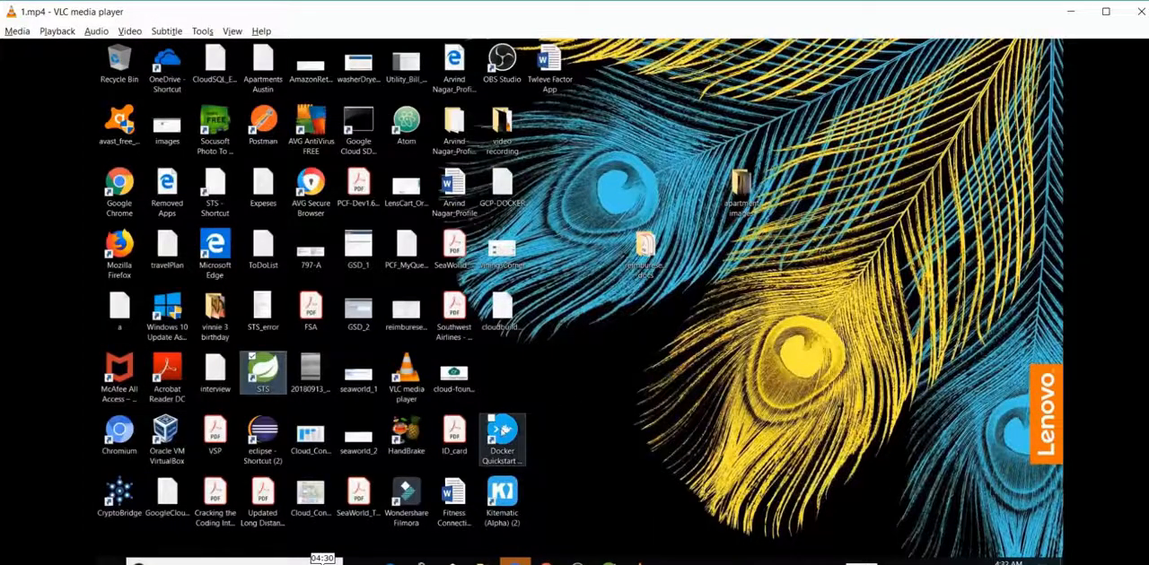
{"action": "double_click", "coordinate": [502, 440]}
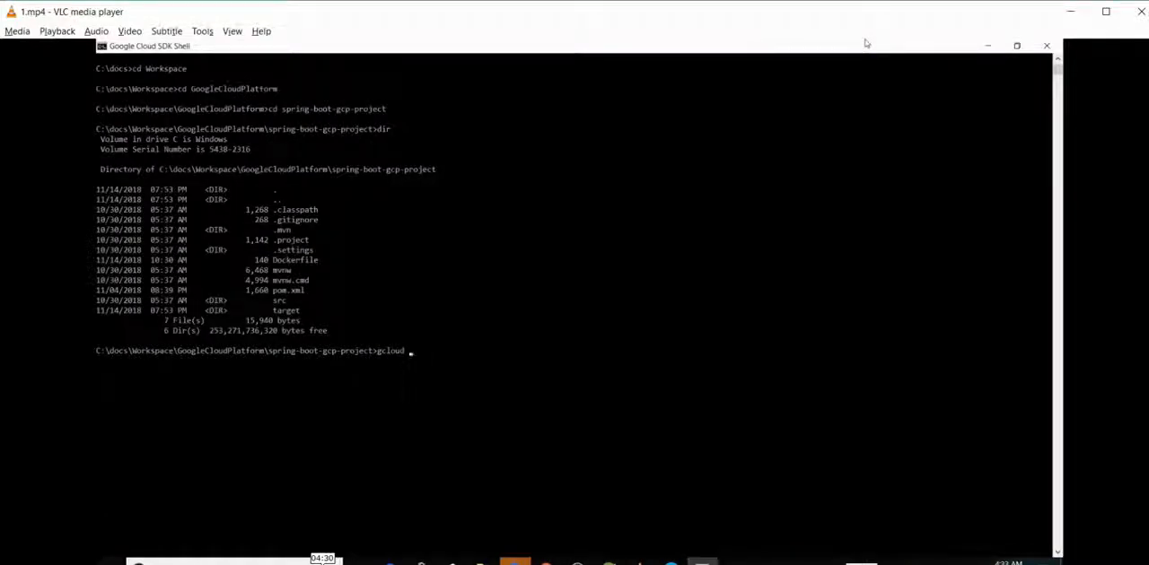
Run gcloud config and init, choosing project gcp-kubernatics-docker with zone us-central1-c
{"action": "type", "text": "config list"}
{"action": "type", "text": "gcloud init"}
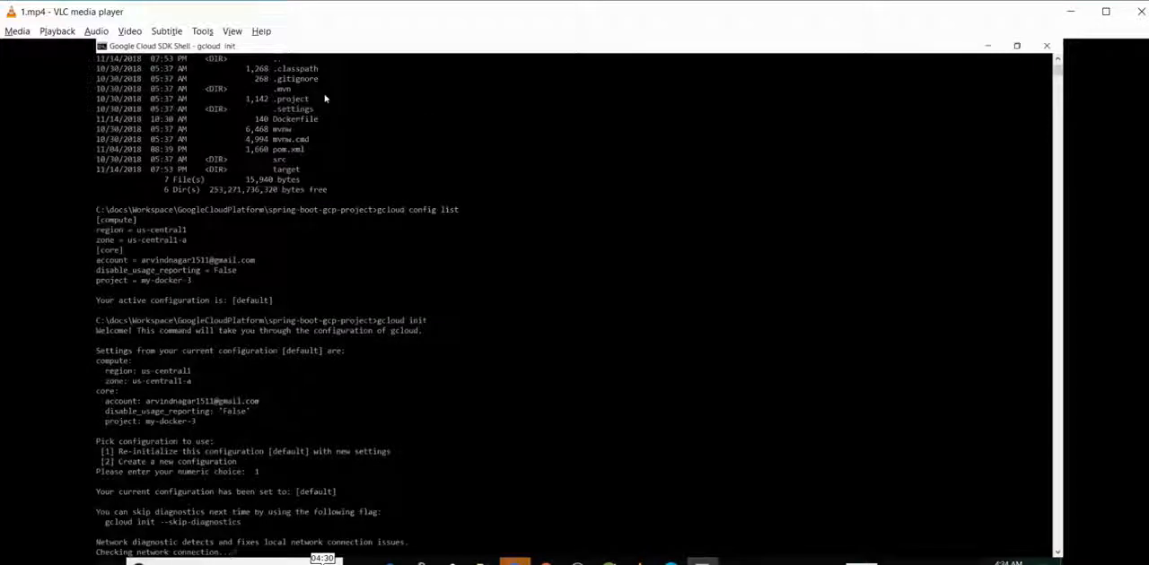
{"action": "scroll", "scroll_direction": "down", "scroll_amount": 3}
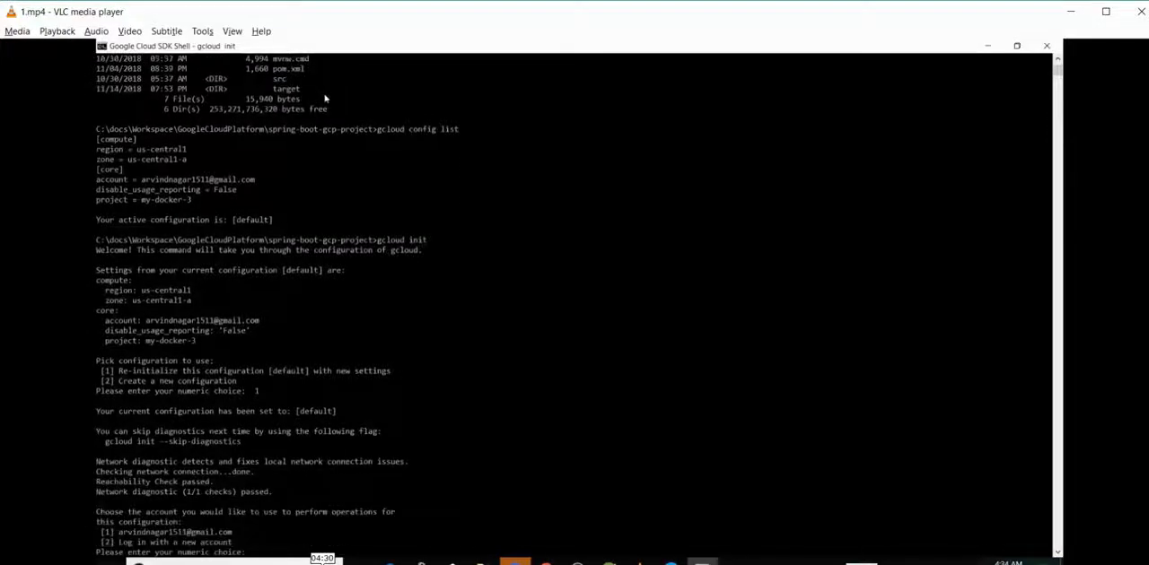
{"action": "scroll", "scroll_direction": "down", "scroll_amount": 3}
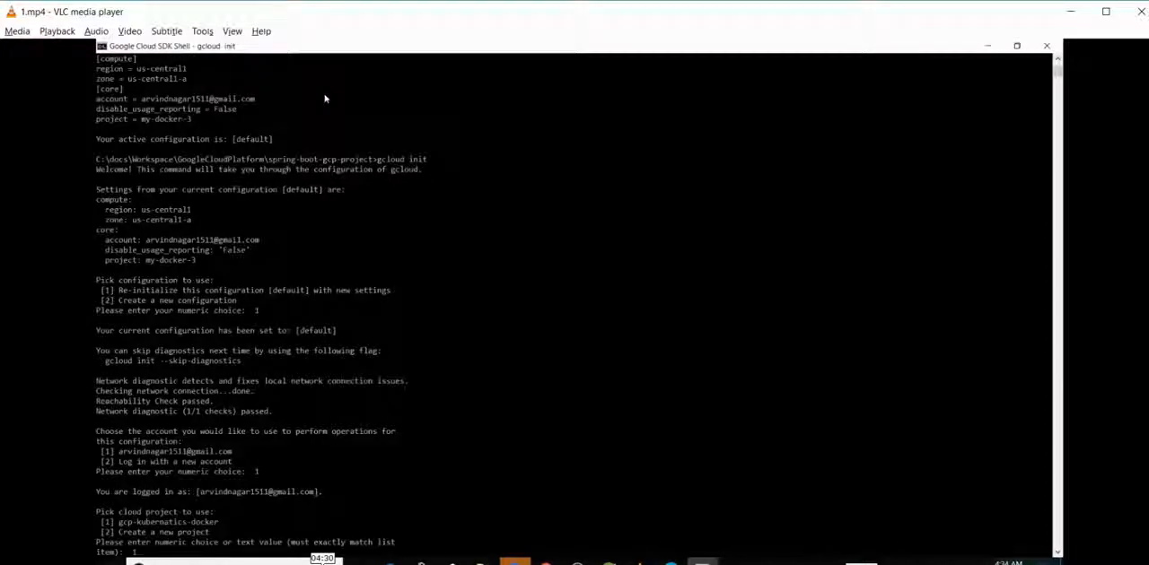
{"action": "scroll", "scroll_direction": "down", "scroll_amount": 3}
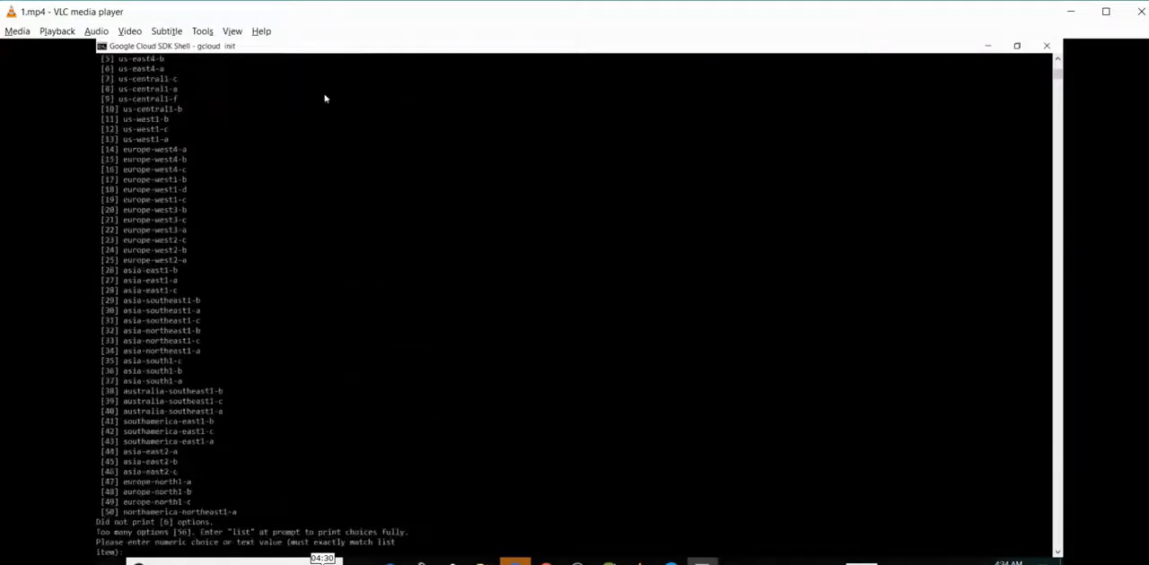
{"action": "mouse_move", "coordinate": [198, 138]}
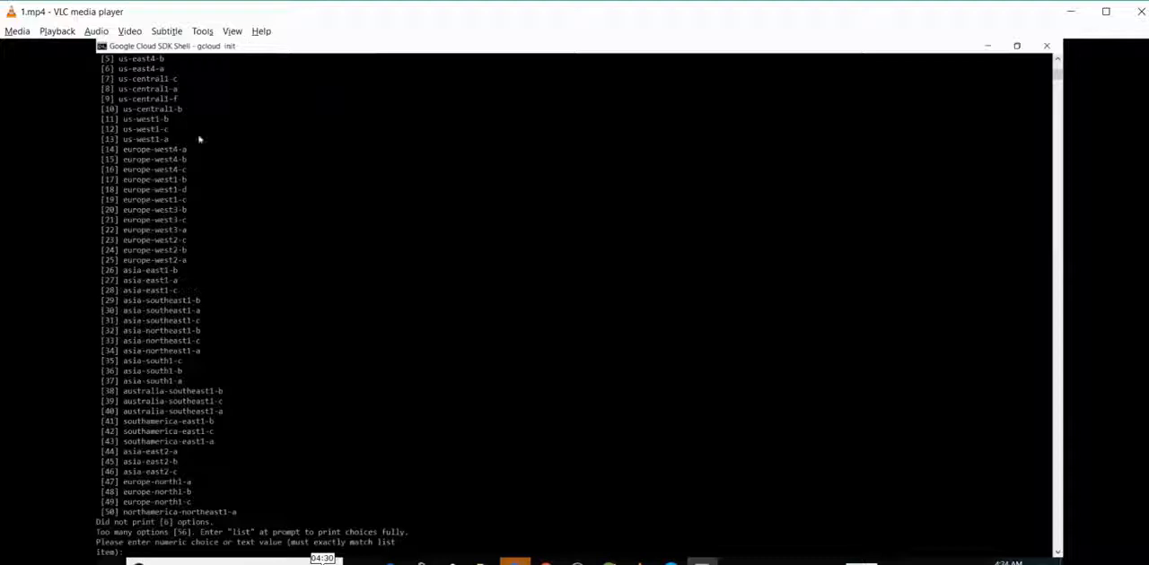
{"action": "mouse_move", "coordinate": [251, 170]}
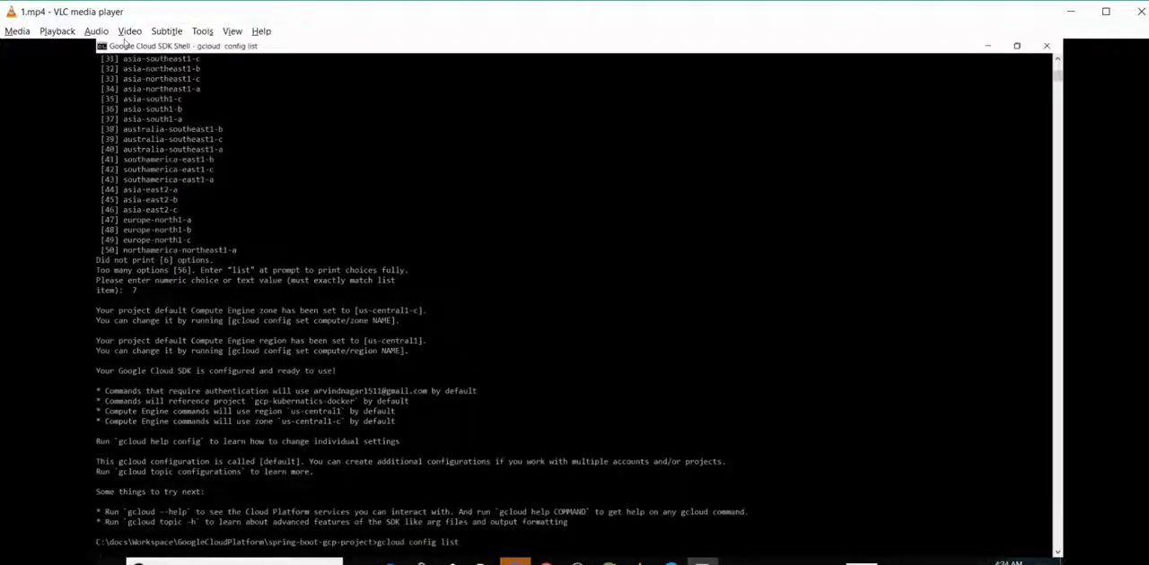
{"action": "scroll", "scroll_direction": "down", "scroll_amount": 3}
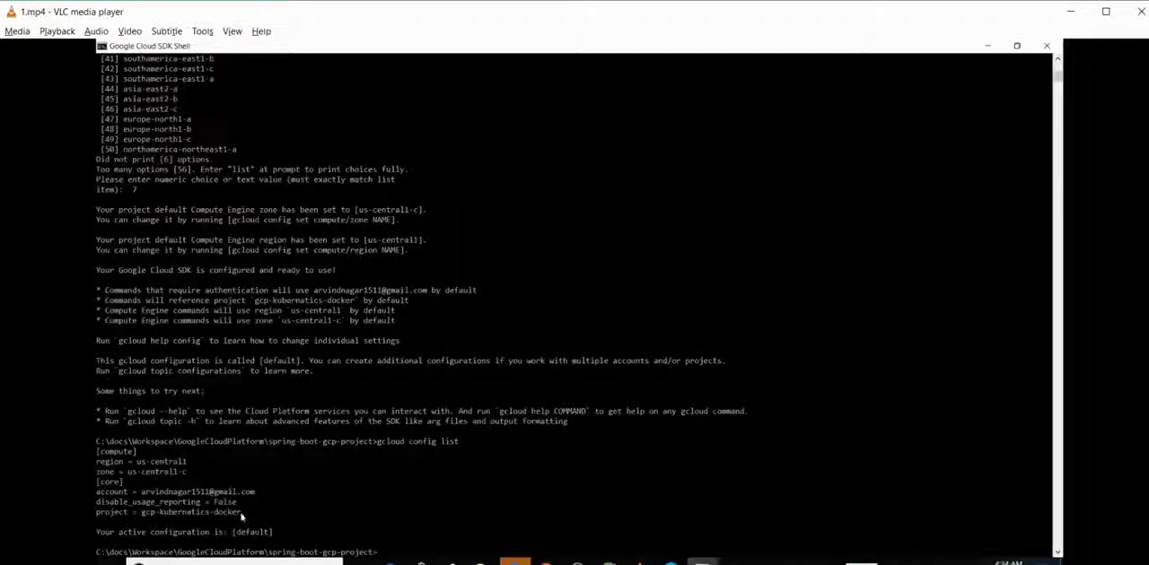
{"action": "double_click", "coordinate": [193, 513]}
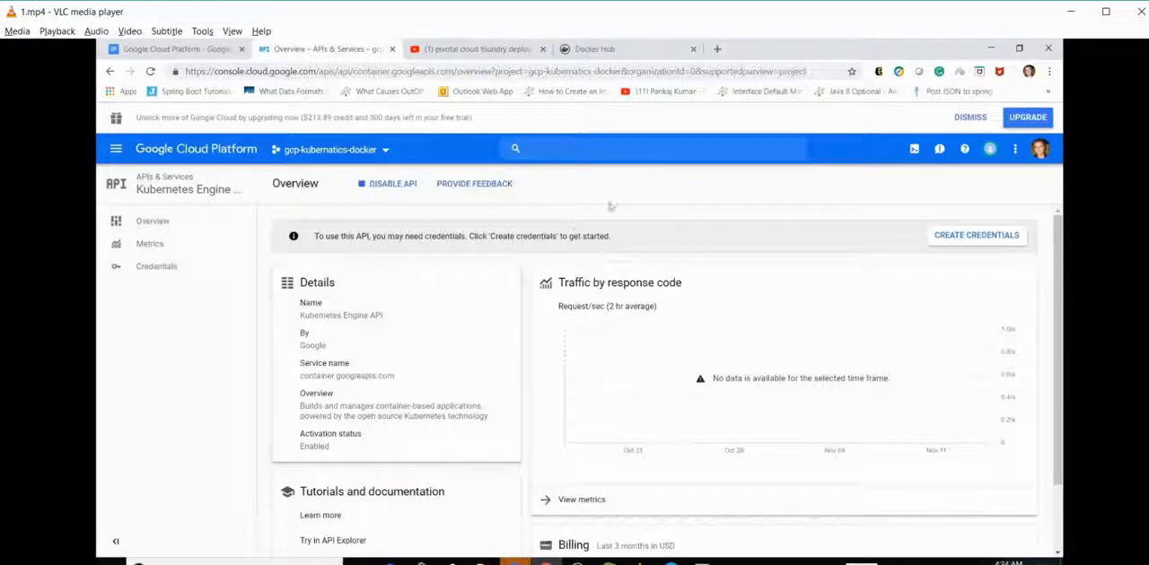
{"action": "mouse_move", "coordinate": [653, 199]}
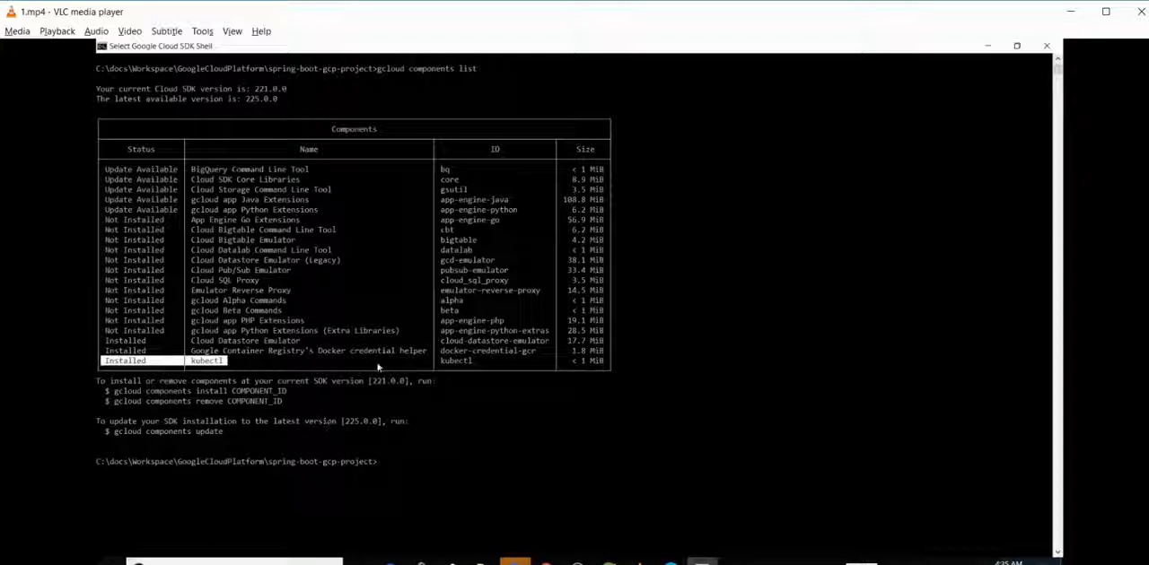
{"action": "mouse_move", "coordinate": [454, 475]}
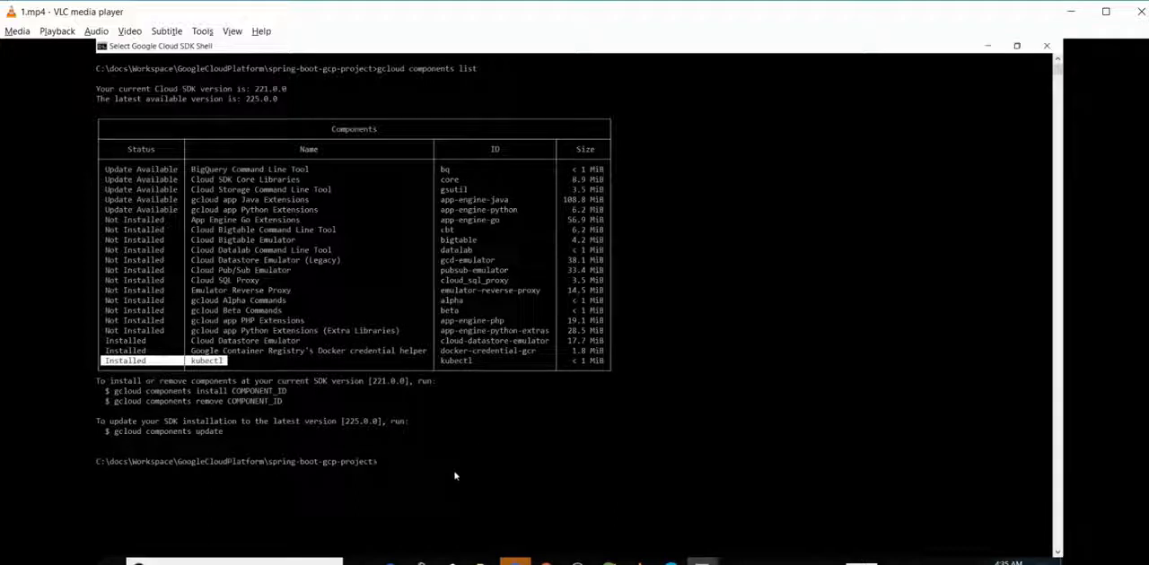
{"action": "mouse_move", "coordinate": [225, 393]}
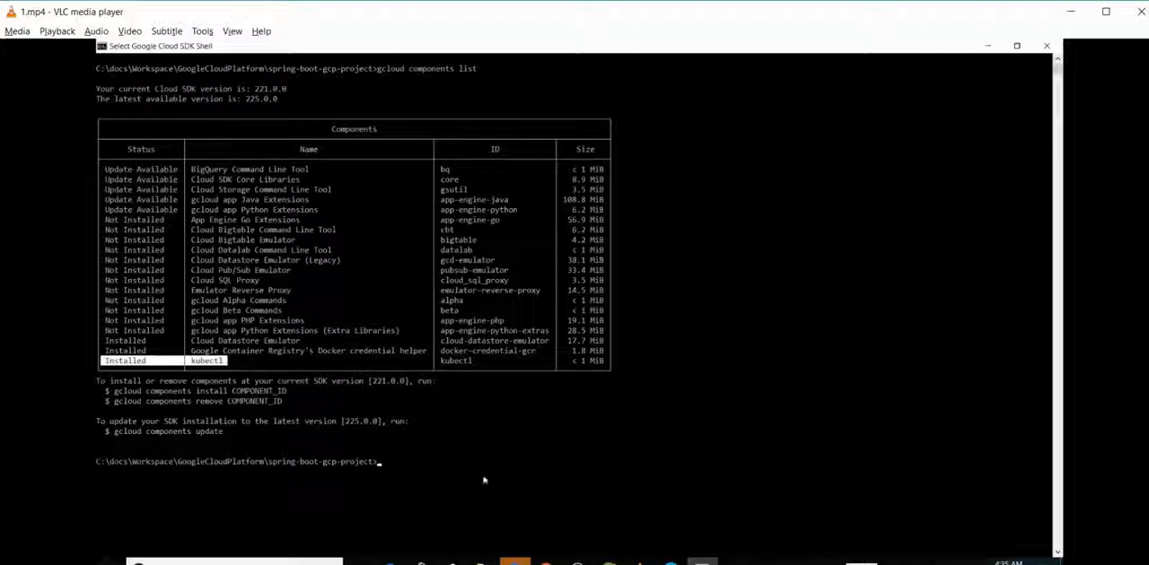
Clear the console with cls after confirming kubectl is installed
{"action": "type", "text": "cl"}
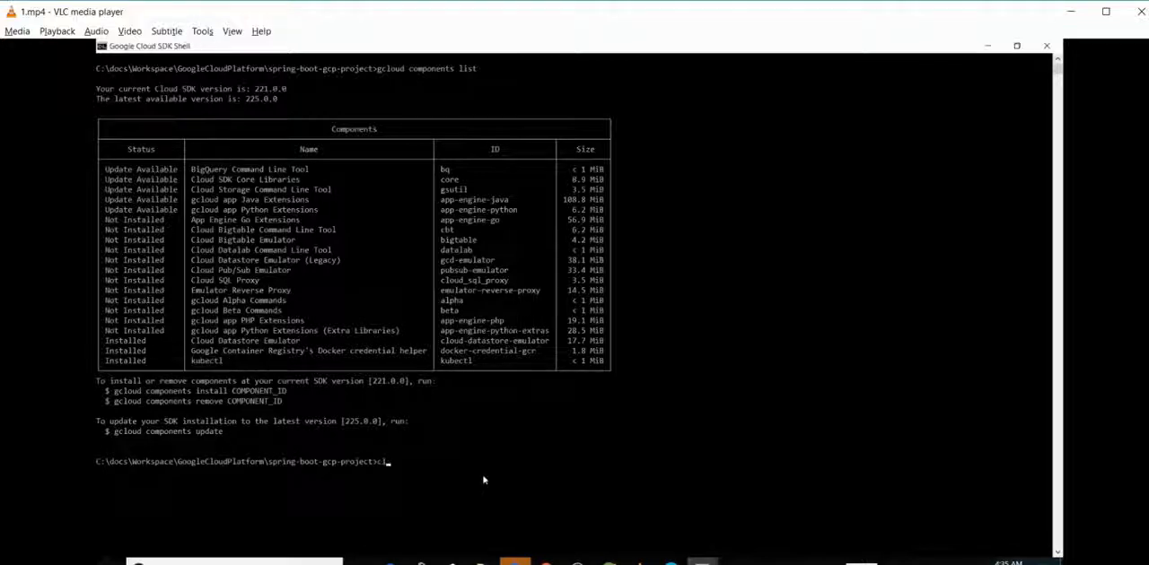
{"action": "type", "text": "s"}
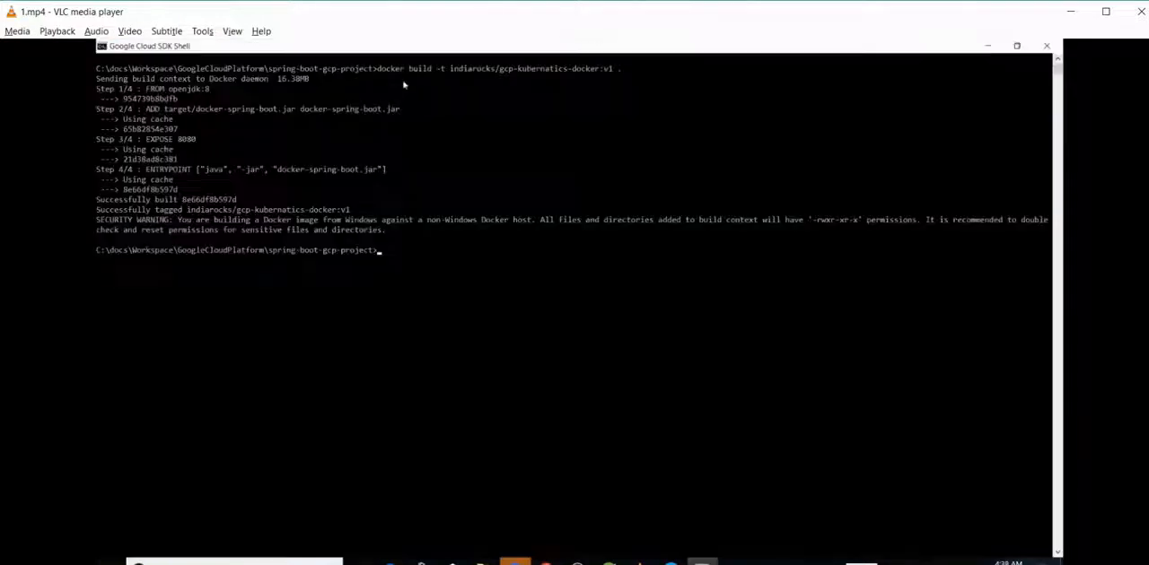
{"action": "mouse_move", "coordinate": [449, 301]}
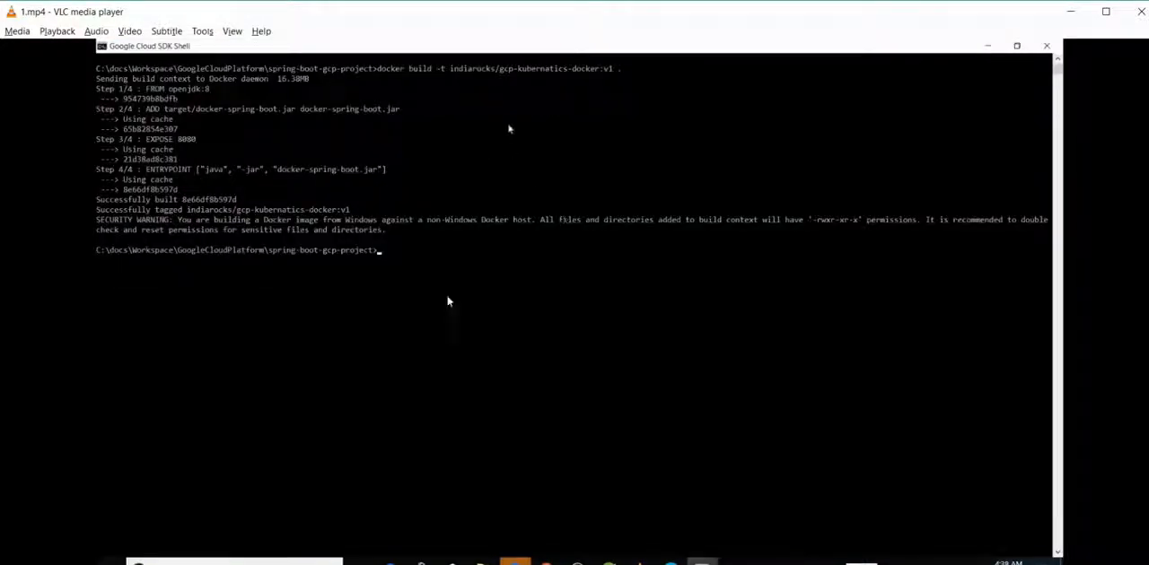
{"action": "mouse_move", "coordinate": [222, 212]}
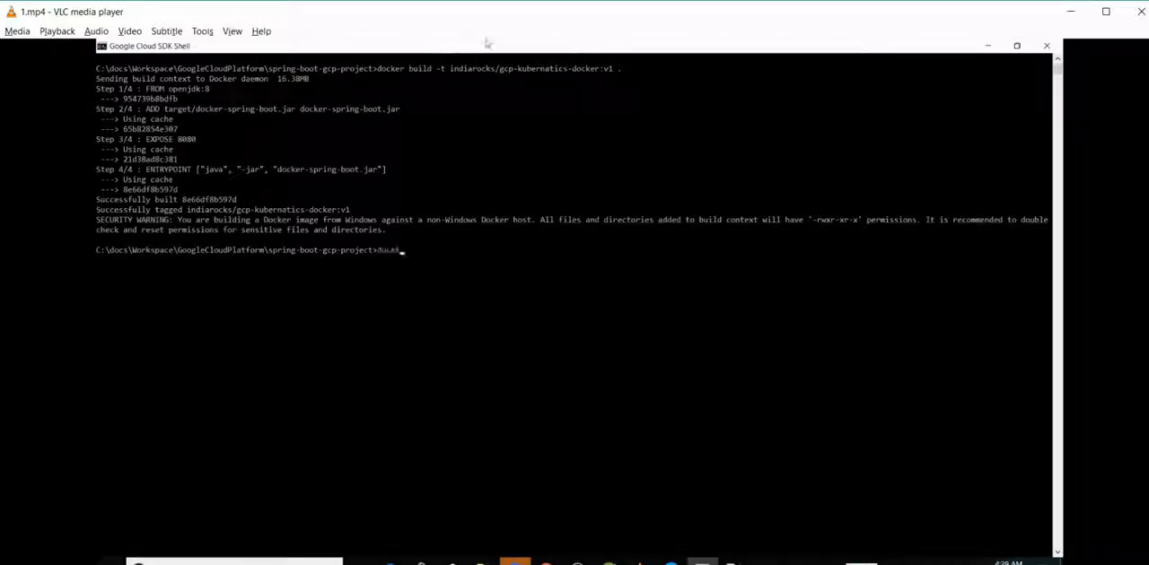
List local Docker images and select the gcp-kubernatics-docker repository name
{"action": "type", "text": "docker image"}
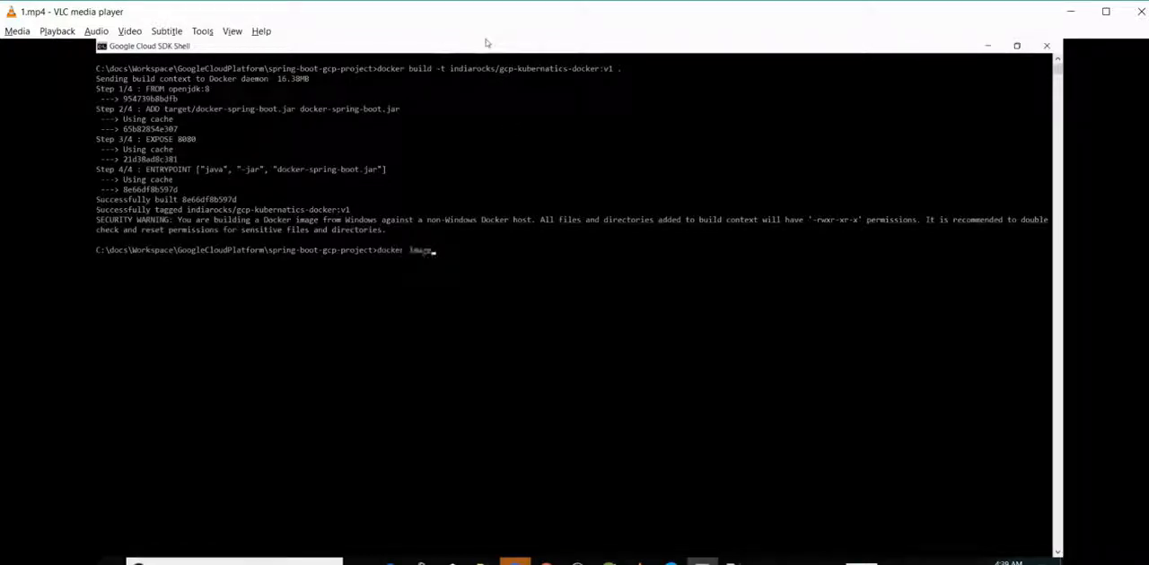
{"action": "key", "text": "Return"}
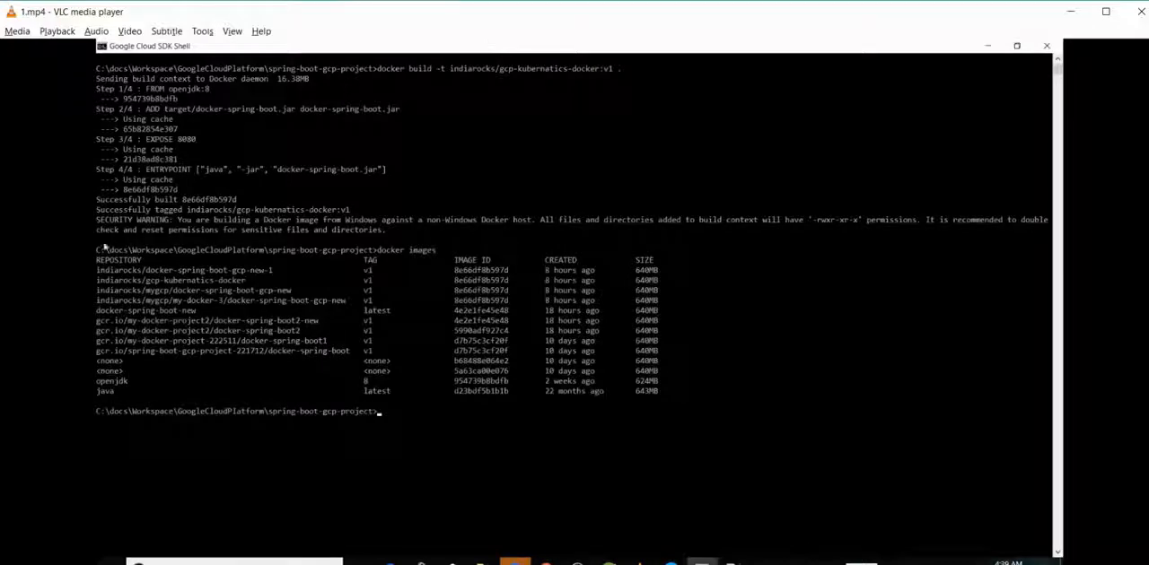
{"action": "mouse_move", "coordinate": [251, 288]}
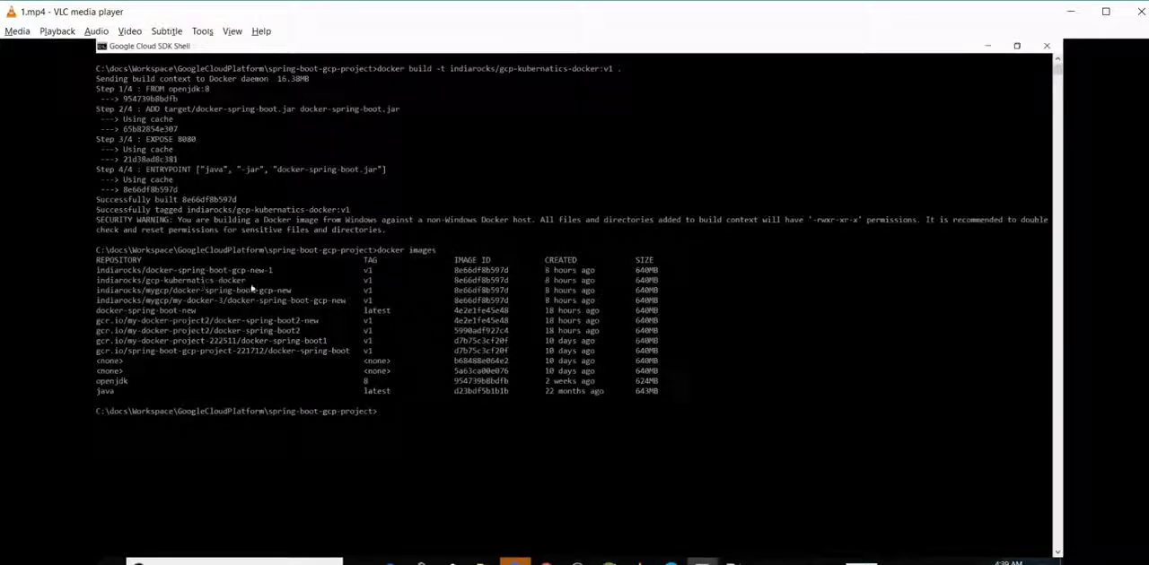
{"action": "double_click", "coordinate": [171, 280]}
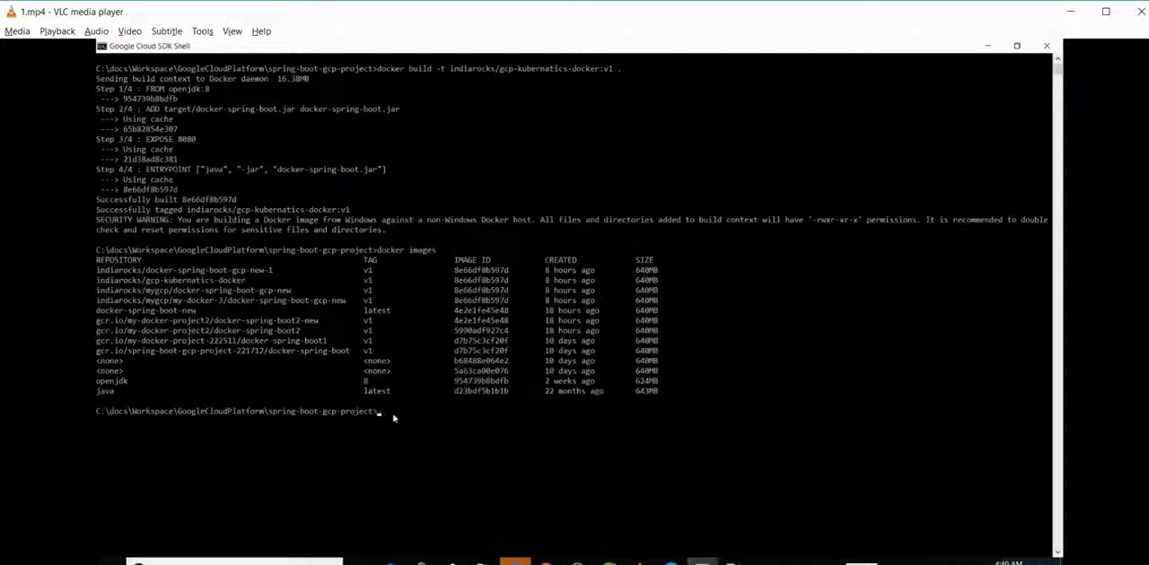
Push indiarocks/gcp-kubernatics-docker:v1 to Docker Hub
{"action": "type", "text": "indiarocks/gcp-kubernatics-docker"}
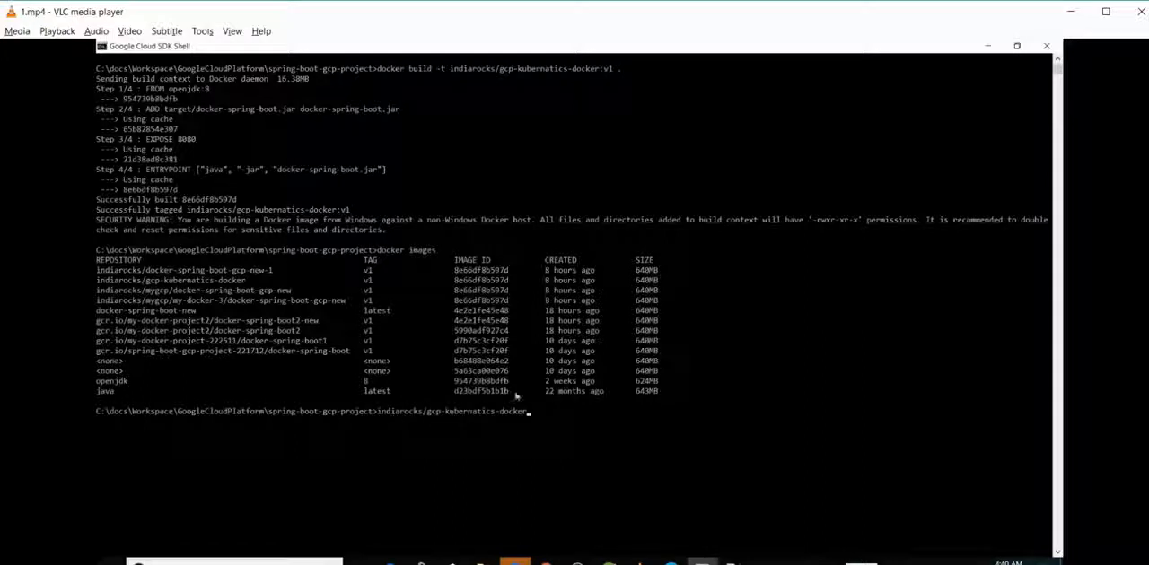
{"action": "mouse_move", "coordinate": [574, 412]}
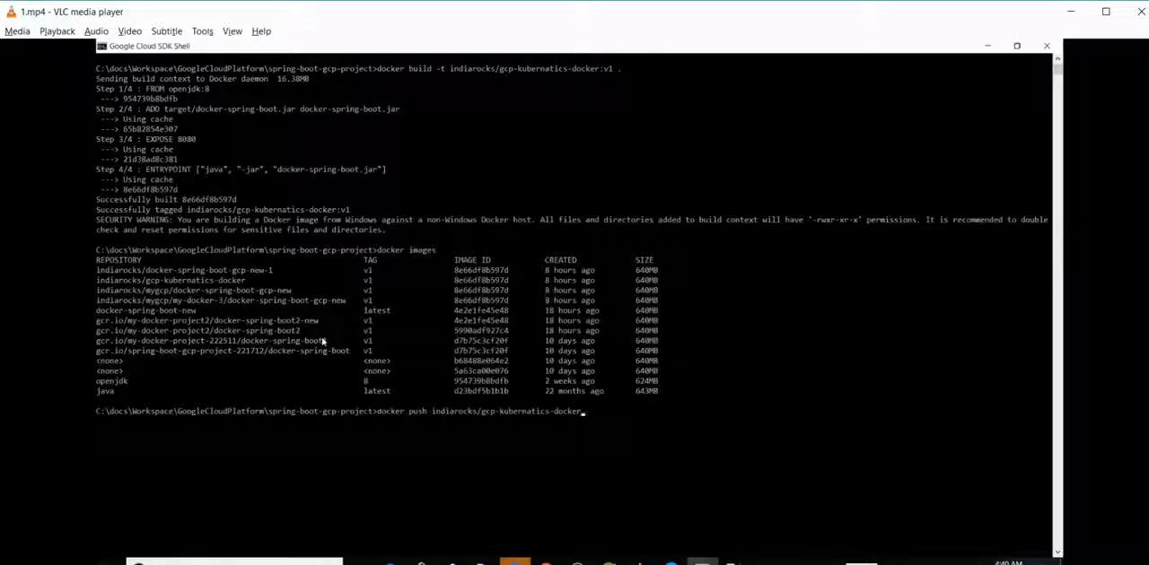
{"action": "type", "text": ":v1"}
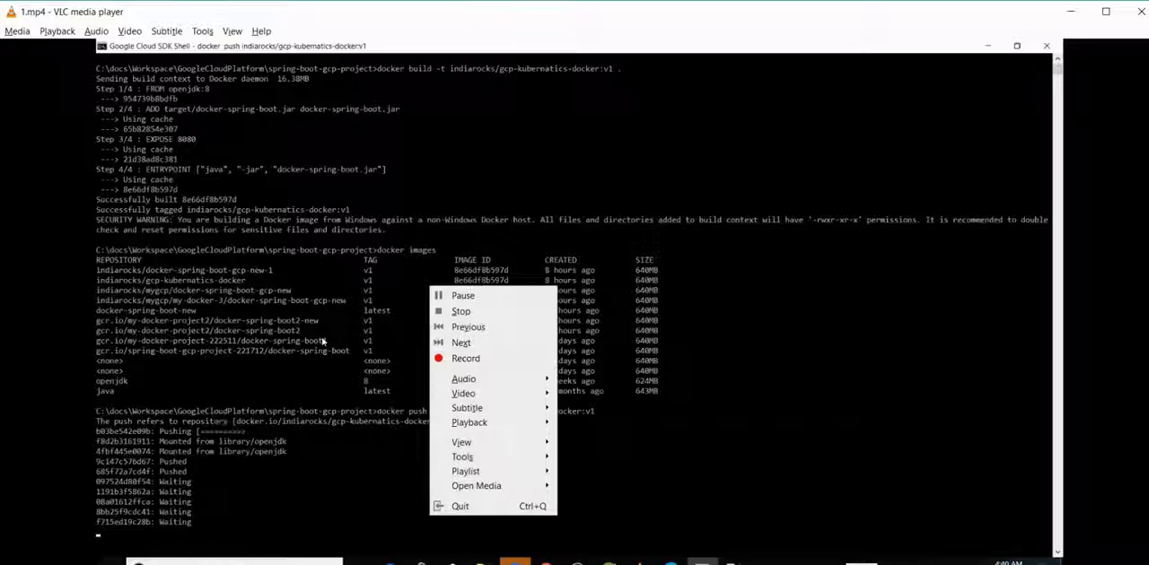
{"action": "left_click", "coordinate": [306, 468]}
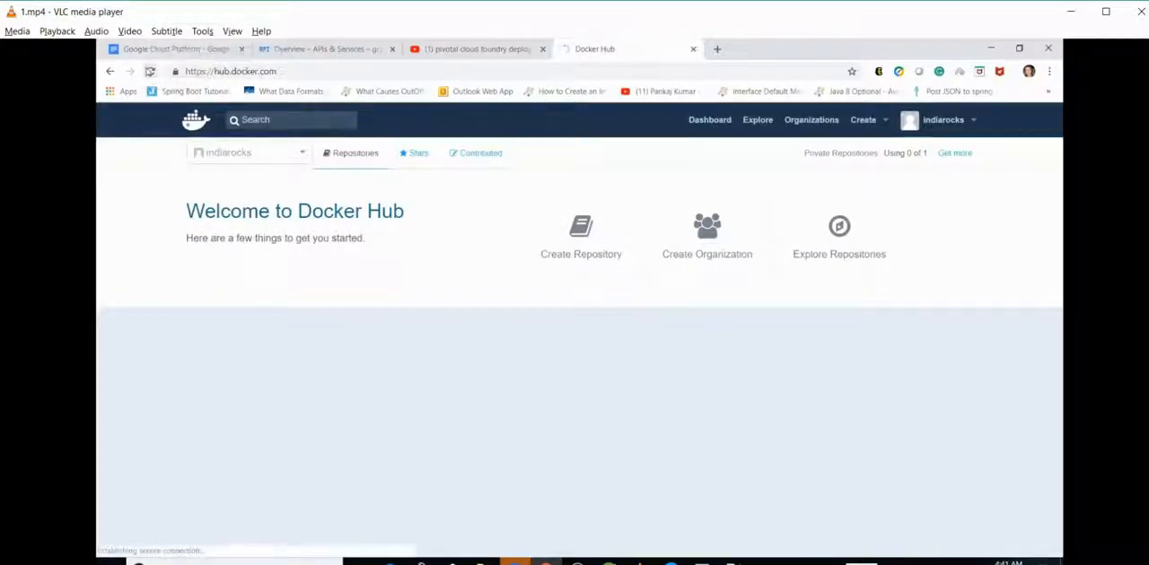
Open Docker Hub Repositories to find the public indiarocks/gcp-kubernatics-docker repository
{"action": "left_click", "coordinate": [355, 152]}
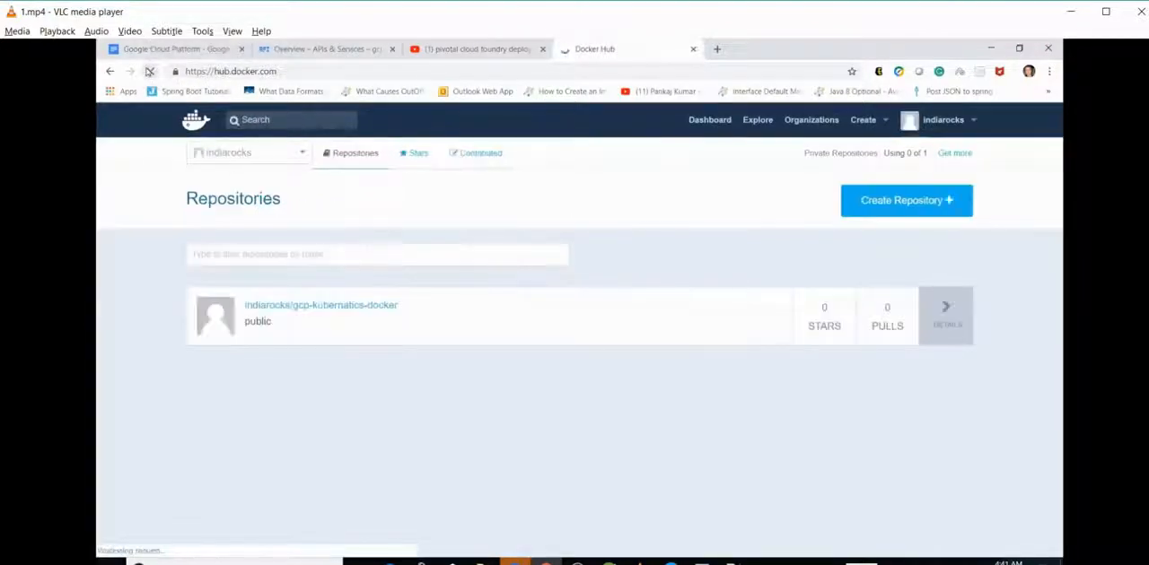
{"action": "mouse_move", "coordinate": [388, 332]}
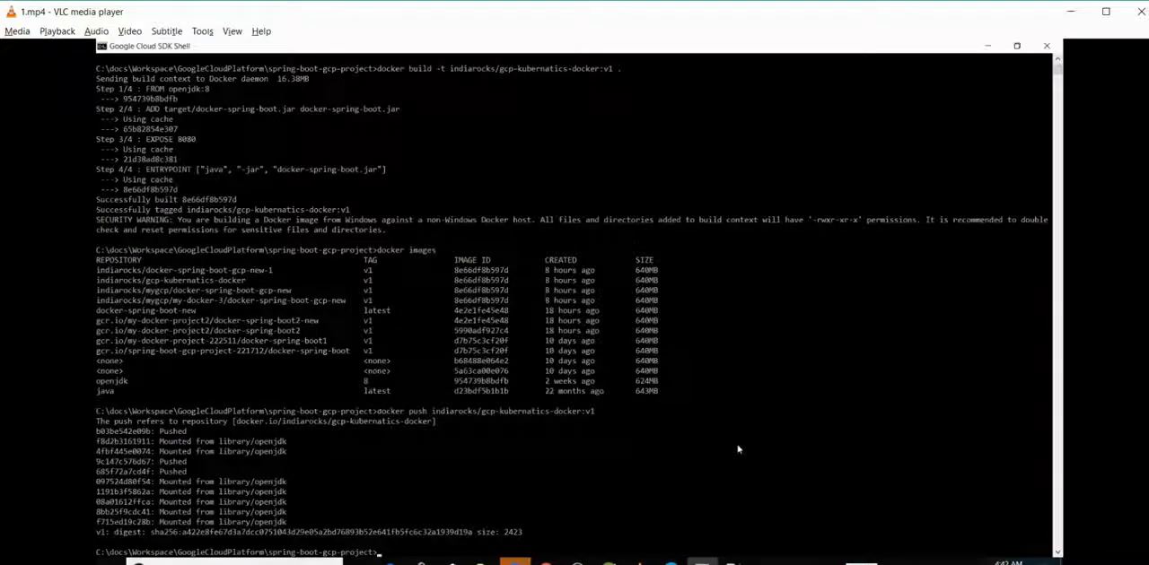
Run gcloud container and gcloud container clusters to see the cluster subcommands
{"action": "type", "text": "gcloud"}
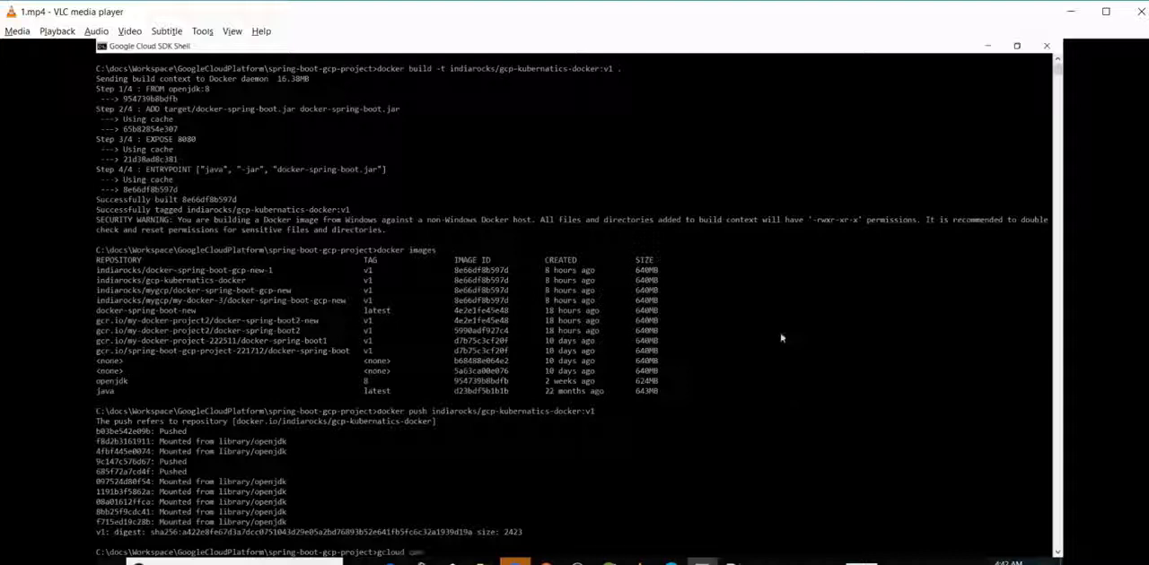
{"action": "type", "text": "container"}
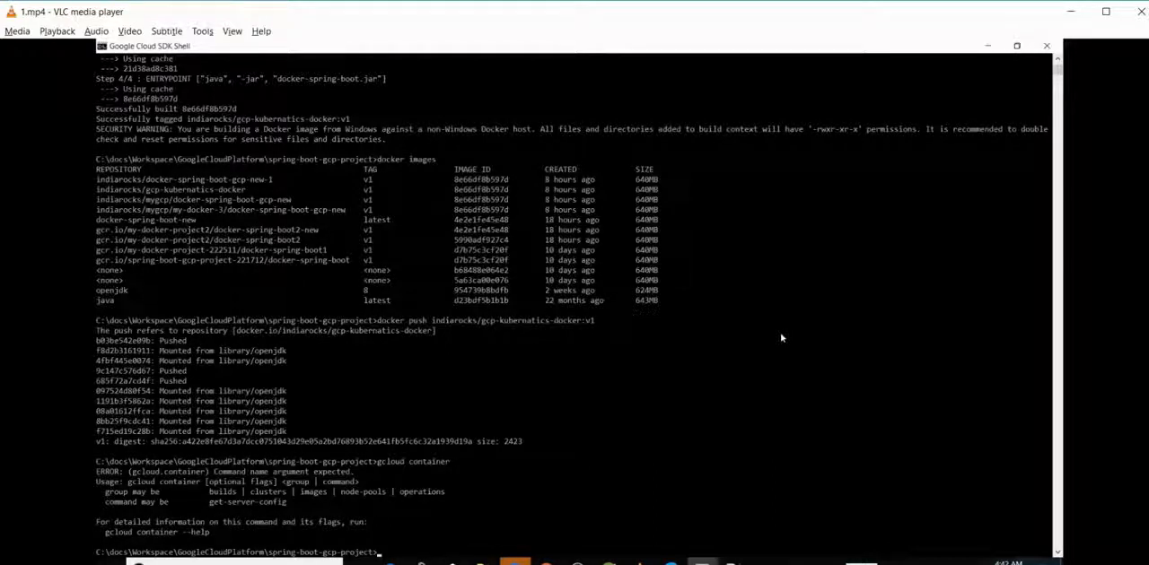
{"action": "type", "text": "cr"}
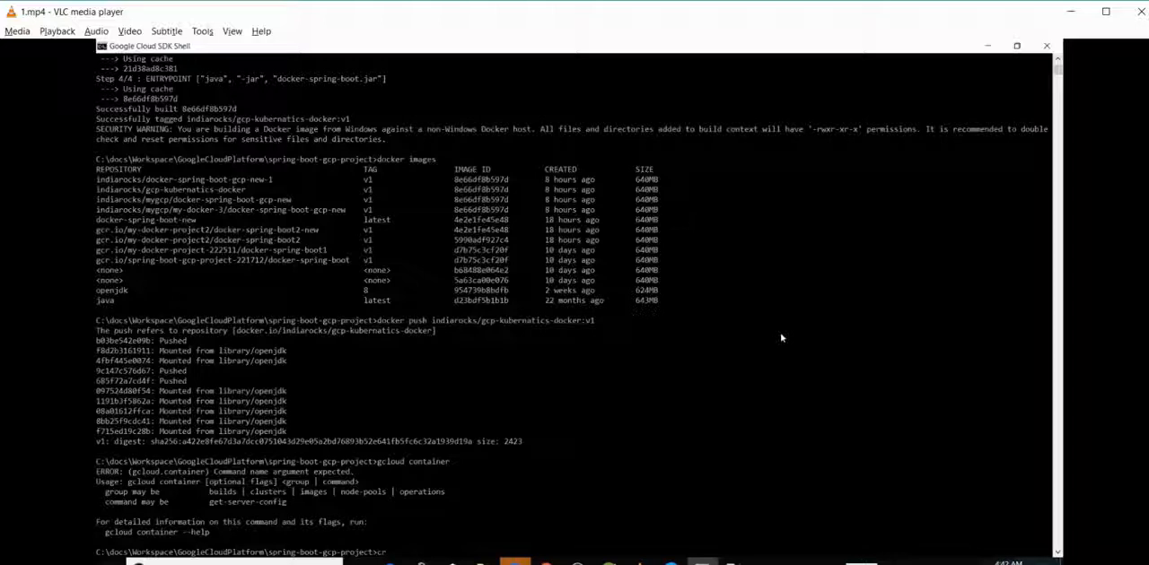
{"action": "type", "text": "gcloud container clusters"}
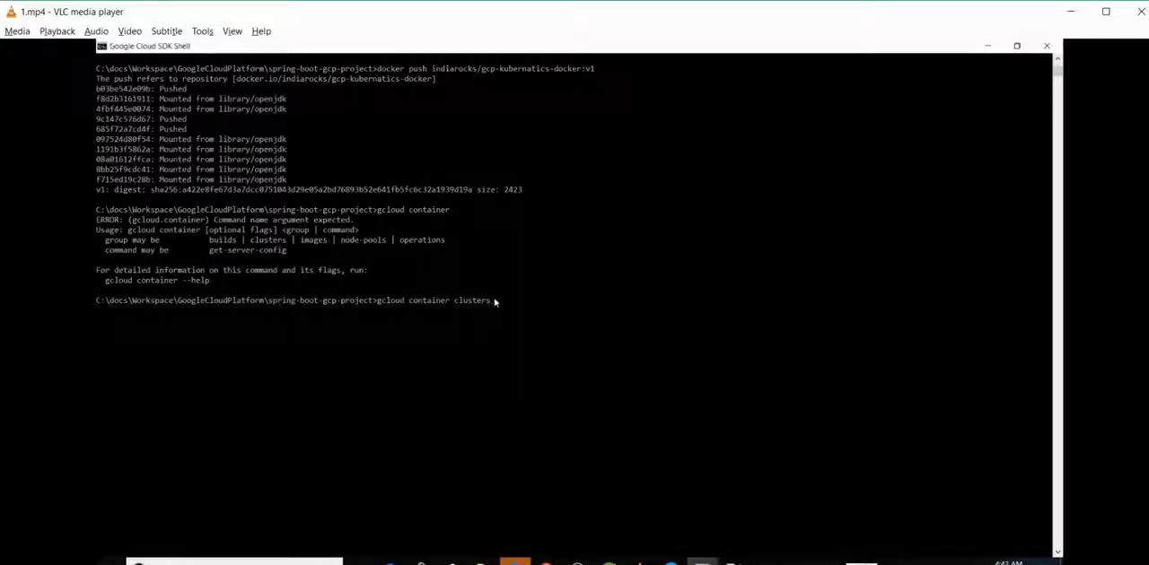
{"action": "key", "text": "Return"}
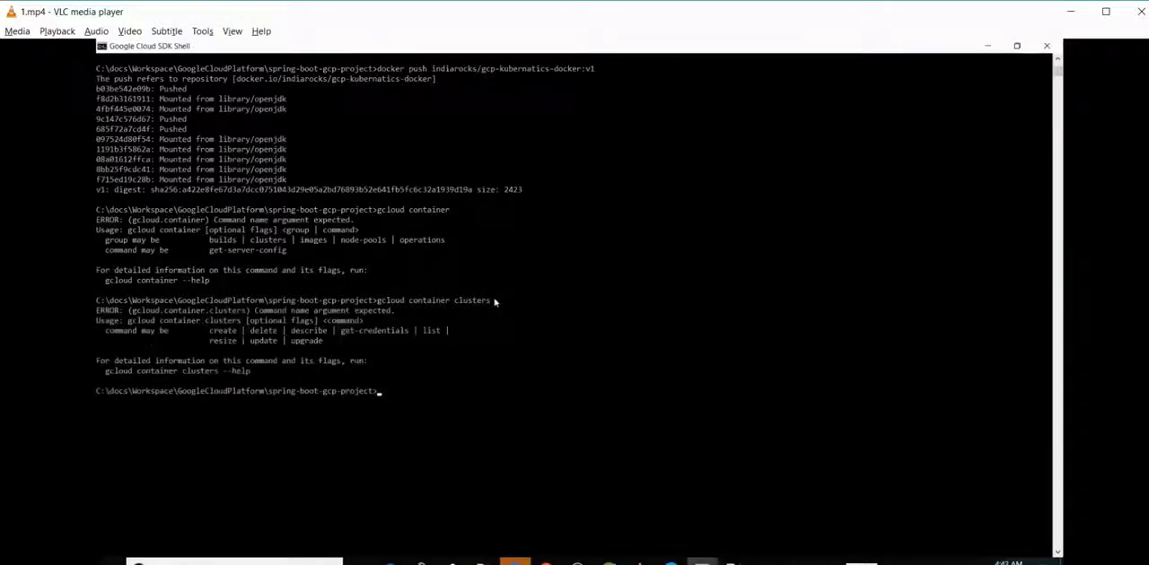
{"action": "mouse_move", "coordinate": [545, 331]}
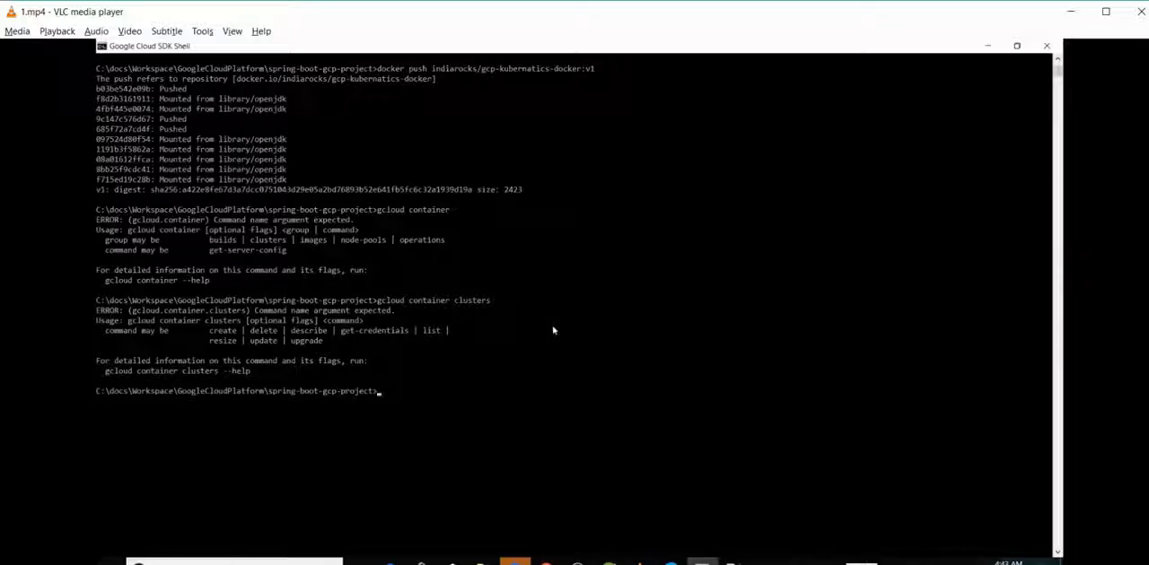
{"action": "type", "text": "gcloud container clusters"}
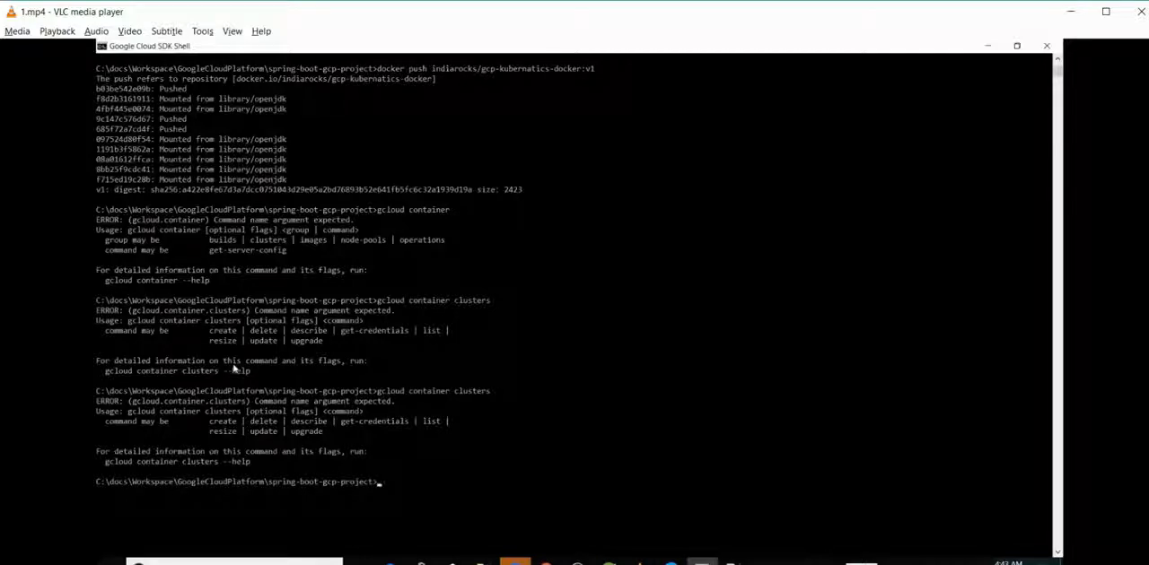
{"action": "mouse_move", "coordinate": [285, 401]}
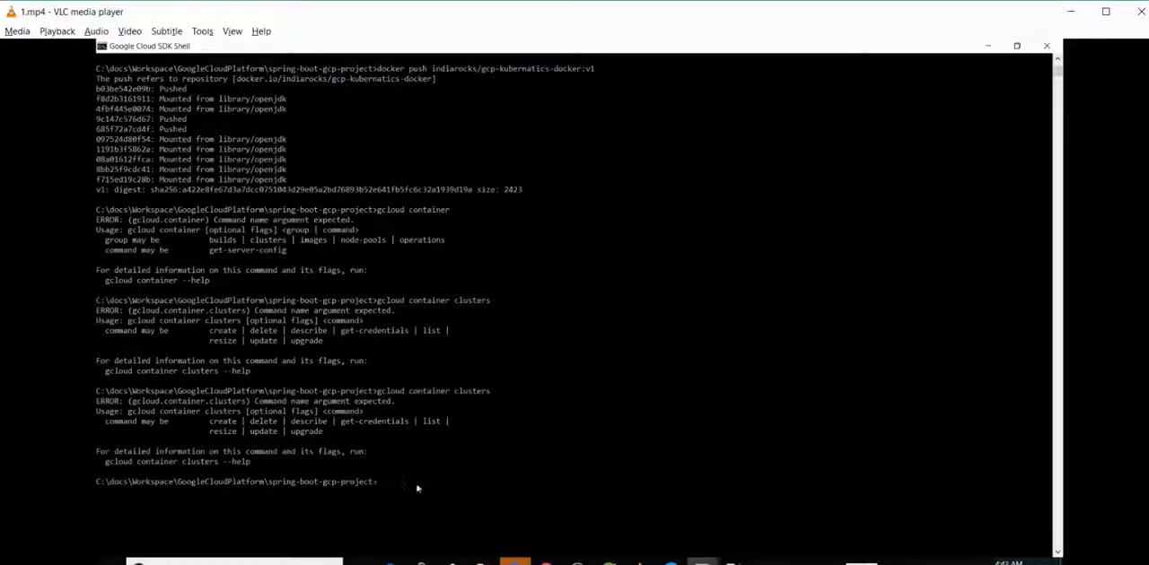
Enter 'gcloud container clusters create kubecluster' to create the cluster
{"action": "type", "text": "gcloud container"}
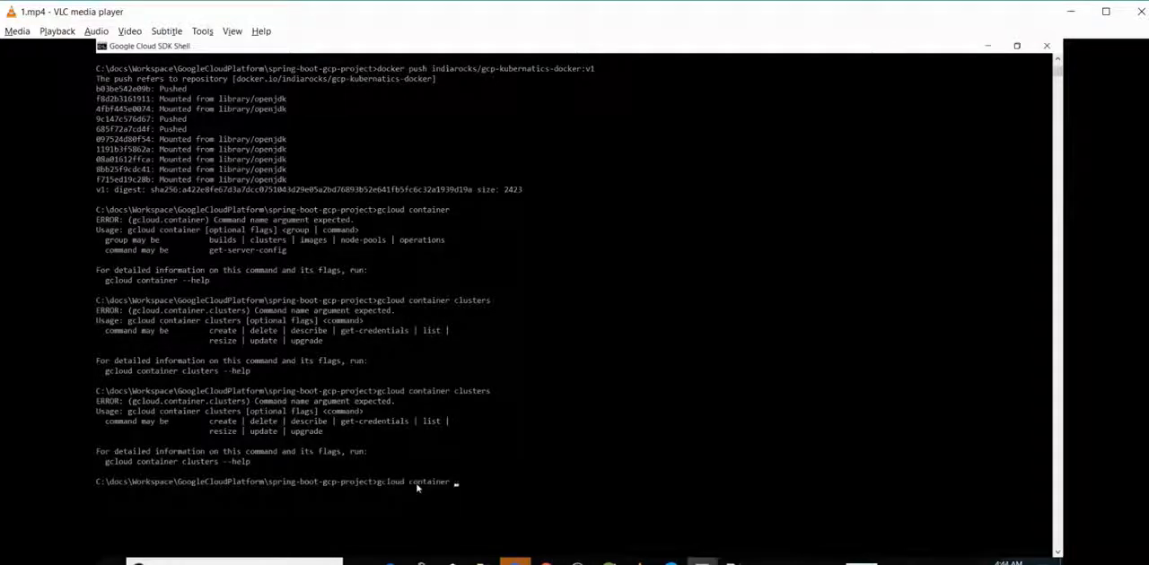
{"action": "type", "text": "clusters"}
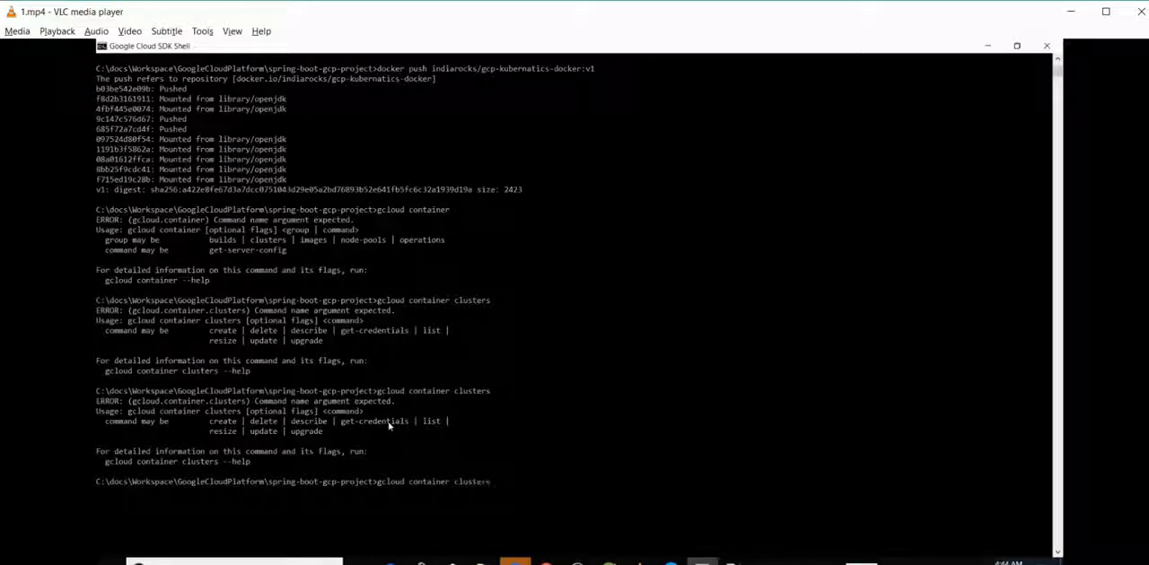
{"action": "type", "text": "create"}
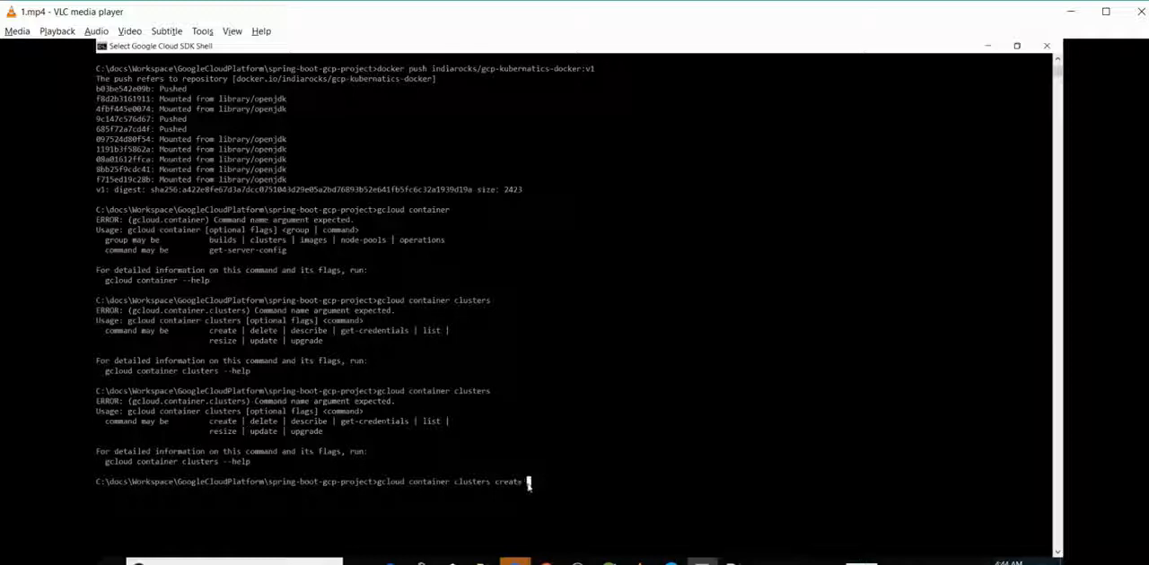
{"action": "type", "text": "kuber"}
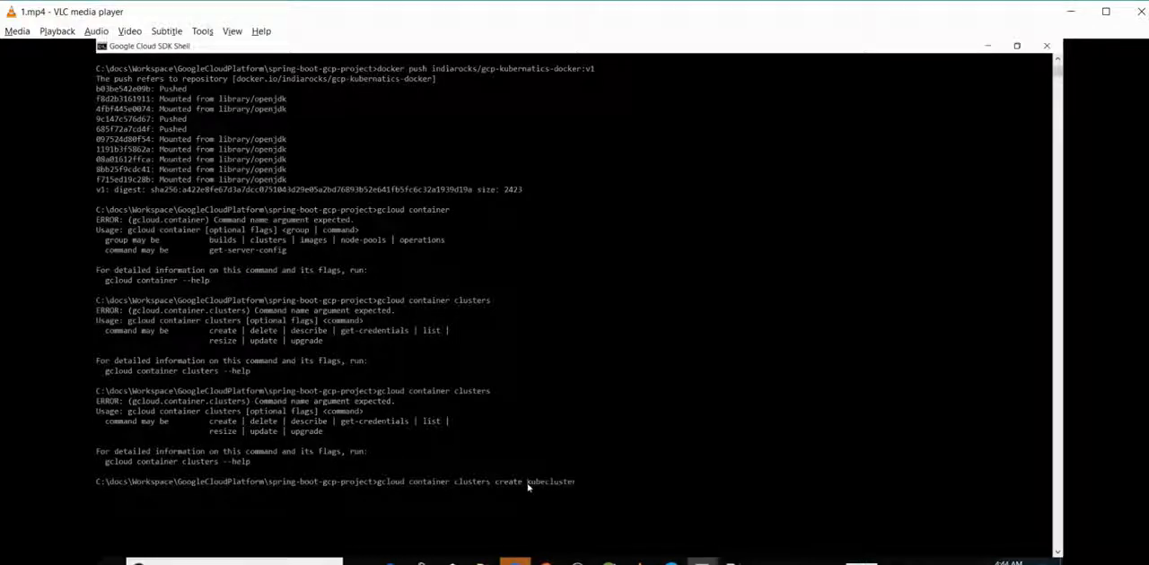
{"action": "mouse_move", "coordinate": [592, 482]}
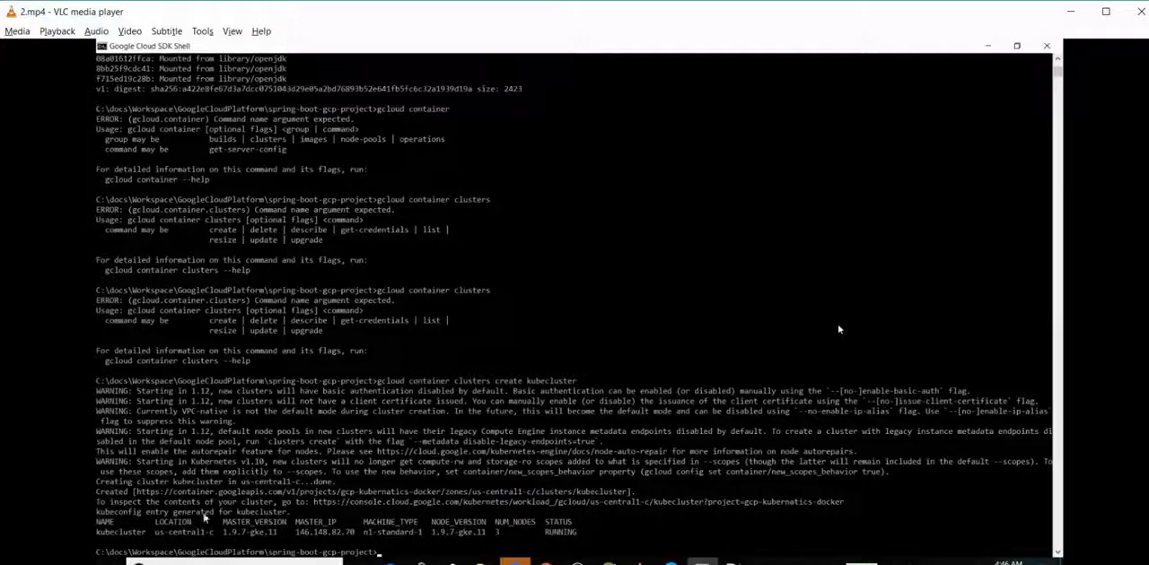
{"action": "mouse_move", "coordinate": [637, 356]}
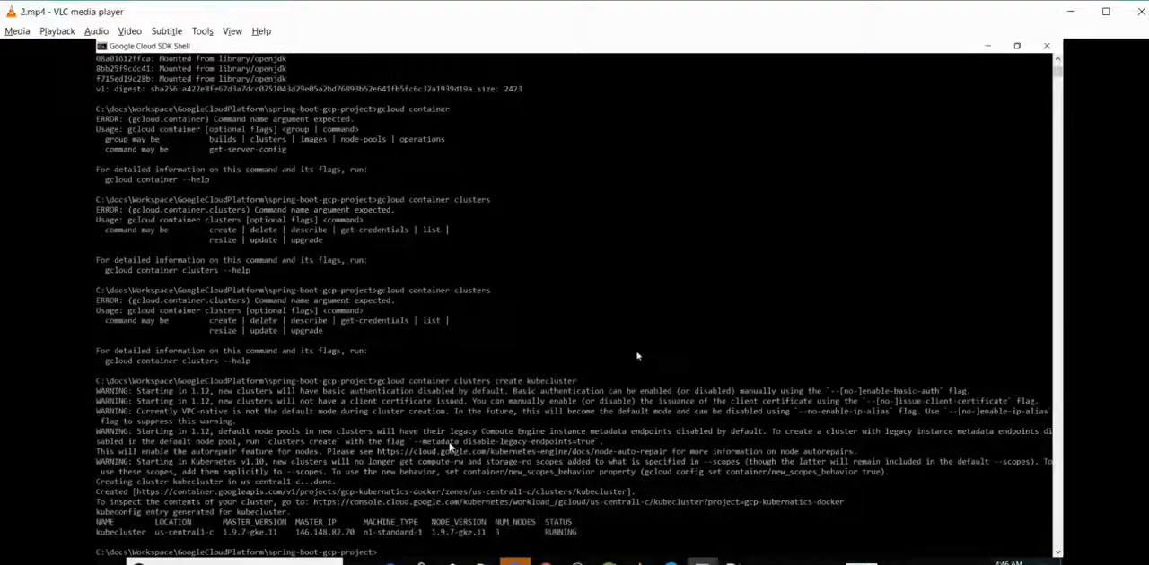
{"action": "mouse_move", "coordinate": [645, 267]}
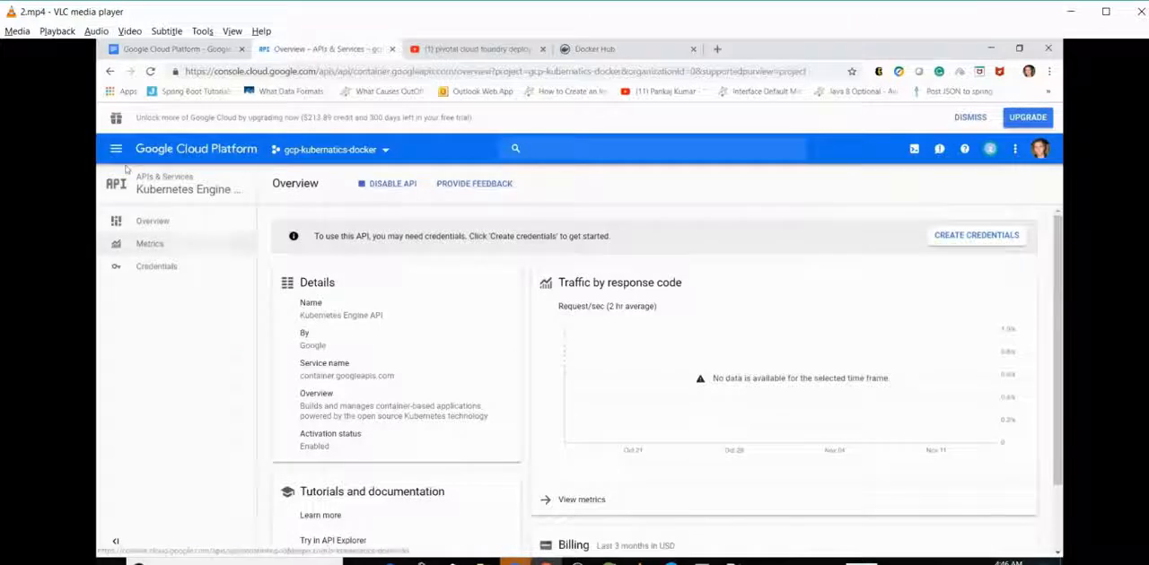
{"action": "mouse_move", "coordinate": [116, 149]}
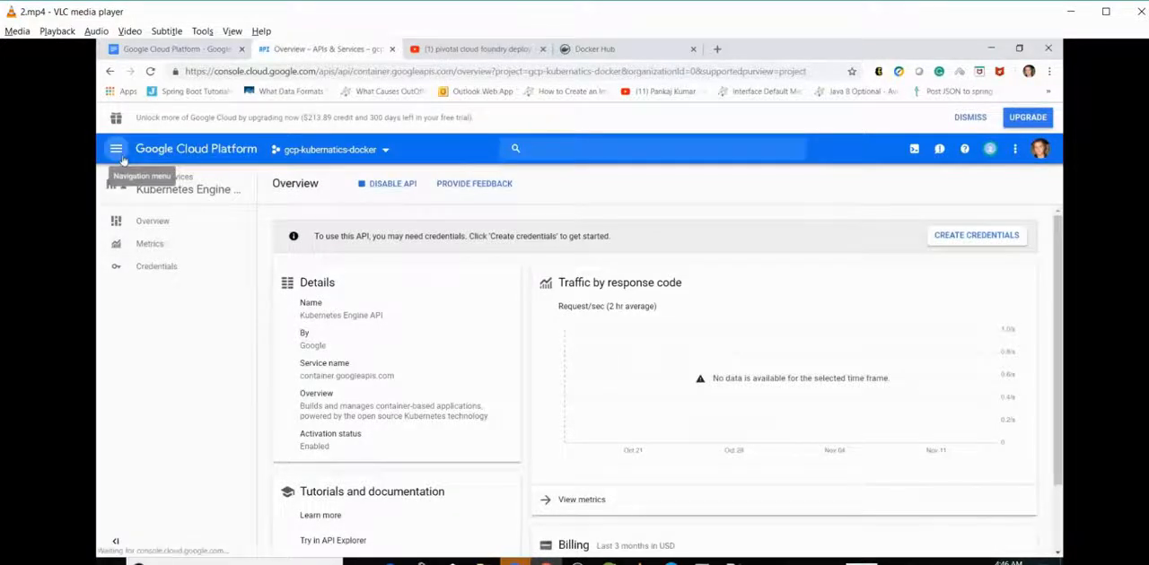
Go to Kubernetes Engine > Clusters from the Navigation menu to see kubecluster
{"action": "left_click", "coordinate": [115, 149]}
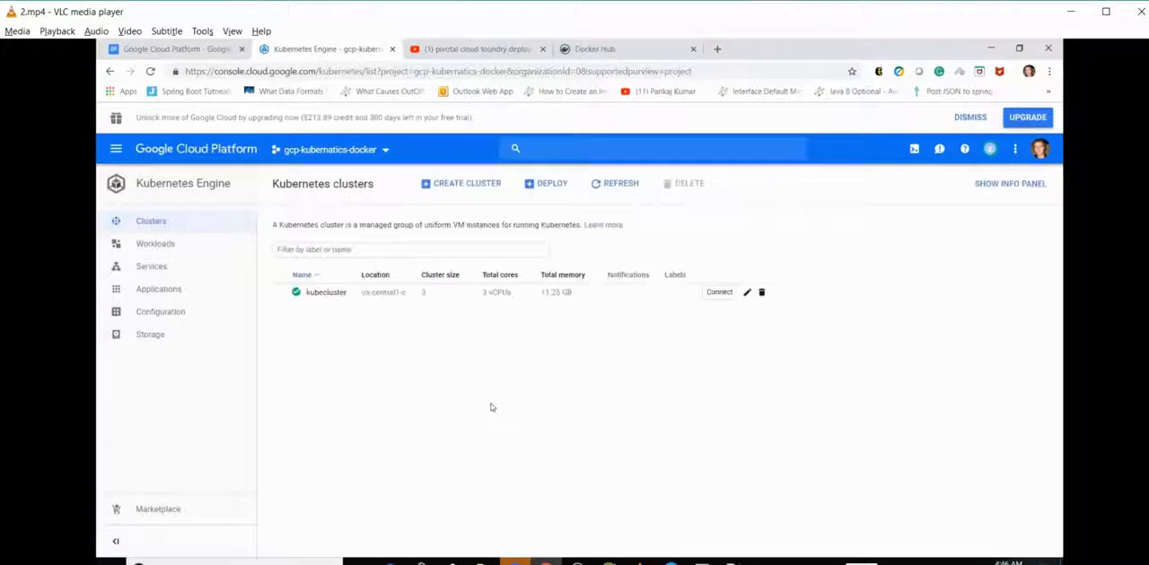
{"action": "mouse_move", "coordinate": [296, 292]}
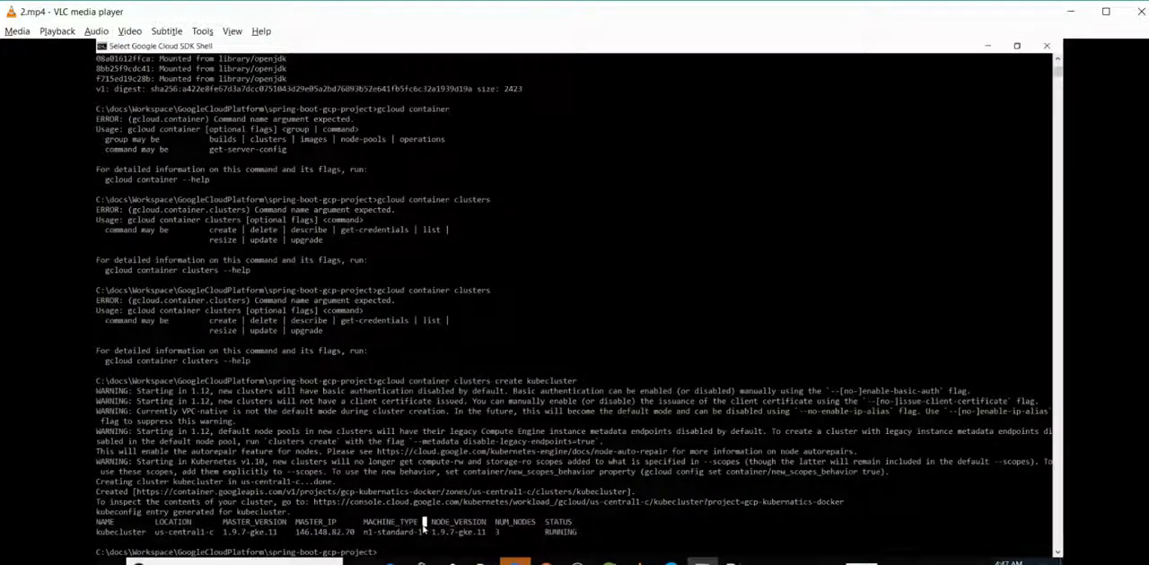
Run kubectl run kubecluster with image indiarocks/gcp-kubernatics-docker:v1 on port 8080
{"action": "left_click", "coordinate": [175, 48]}
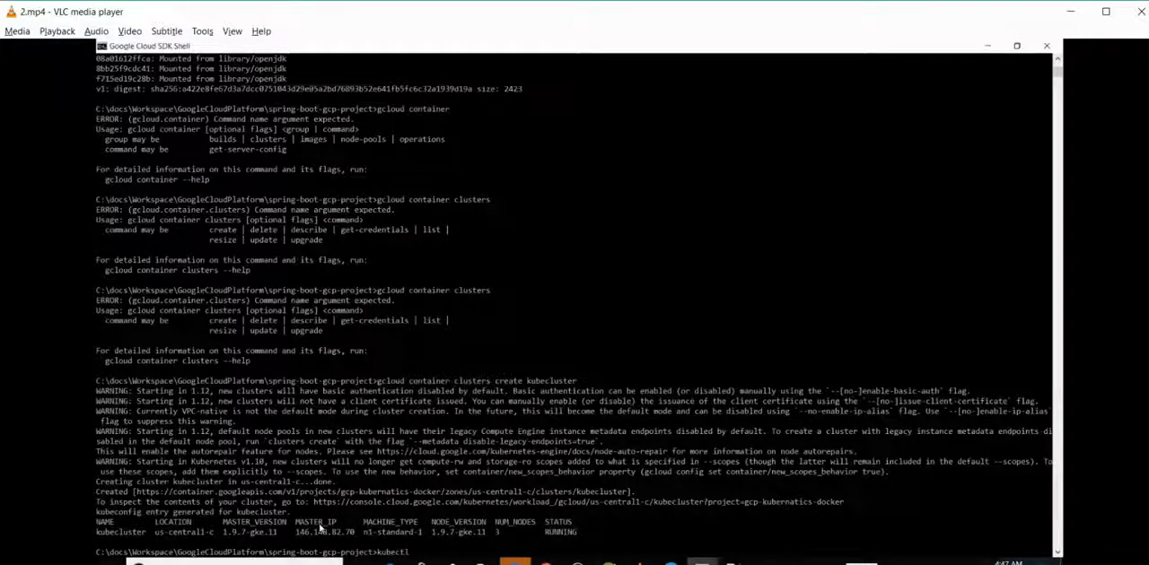
{"action": "type", "text": "run --image=indiarocks"}
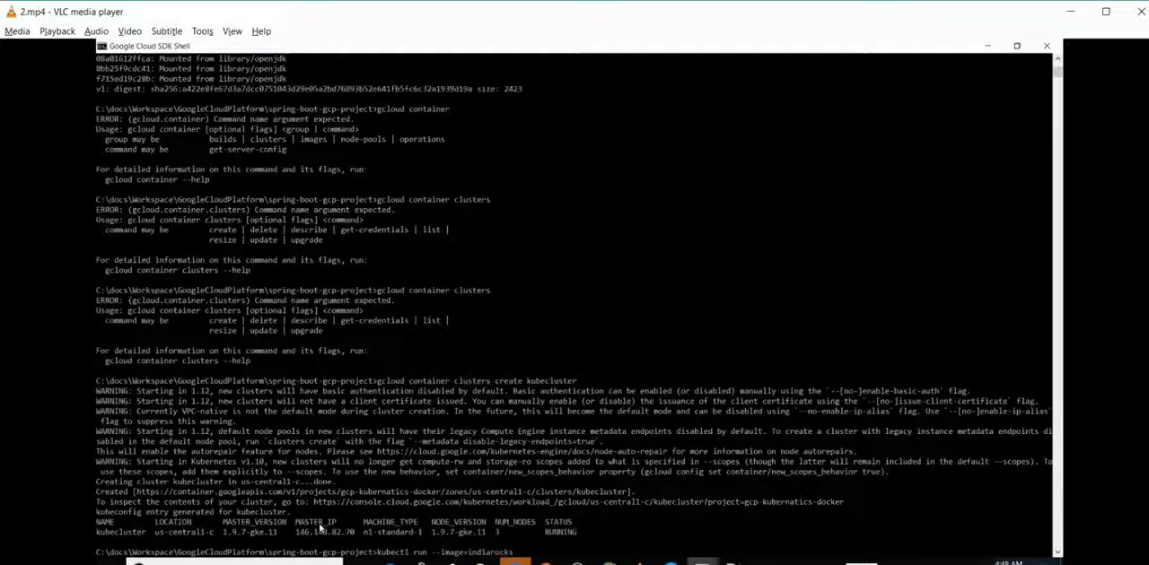
{"action": "type", "text": "/"}
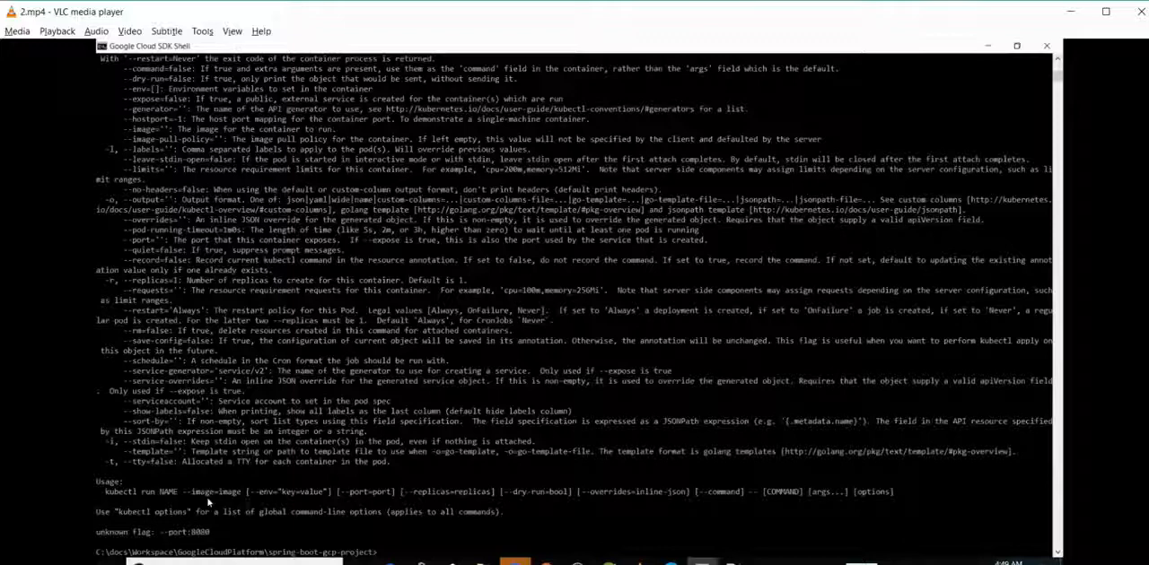
{"action": "type", "text": "kubectl run kubecluster --image=indiarocks/gcp-kubernatics-docker:v1 --port=8080"}
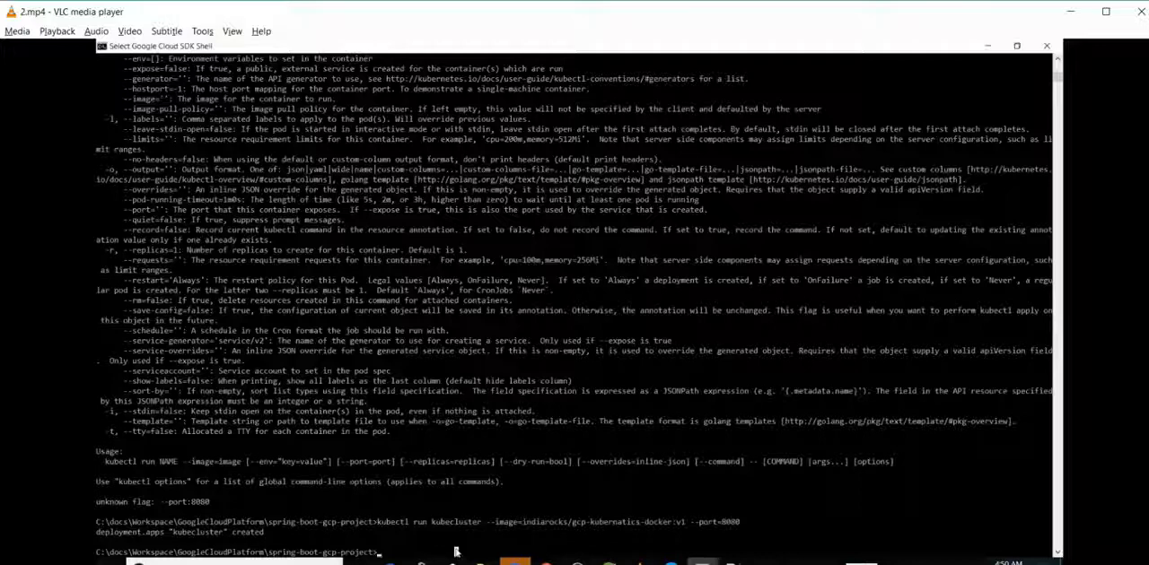
Run kubectl expose deployment kubecluster with --type=LoadBalancer
{"action": "type", "text": "kubectl expo"}
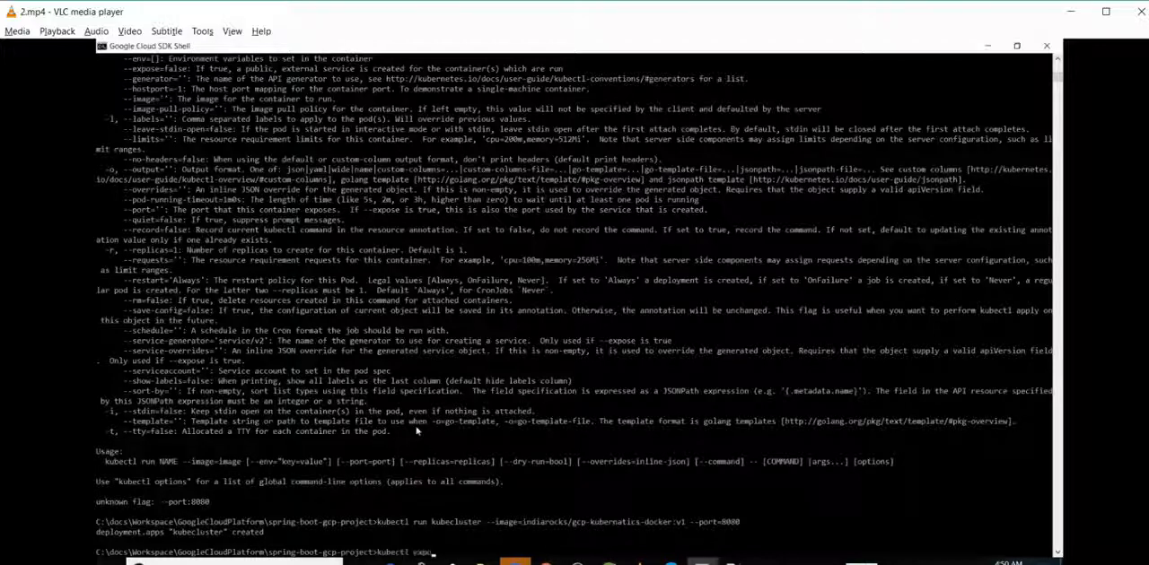
{"action": "type", "text": "expose deployment"}
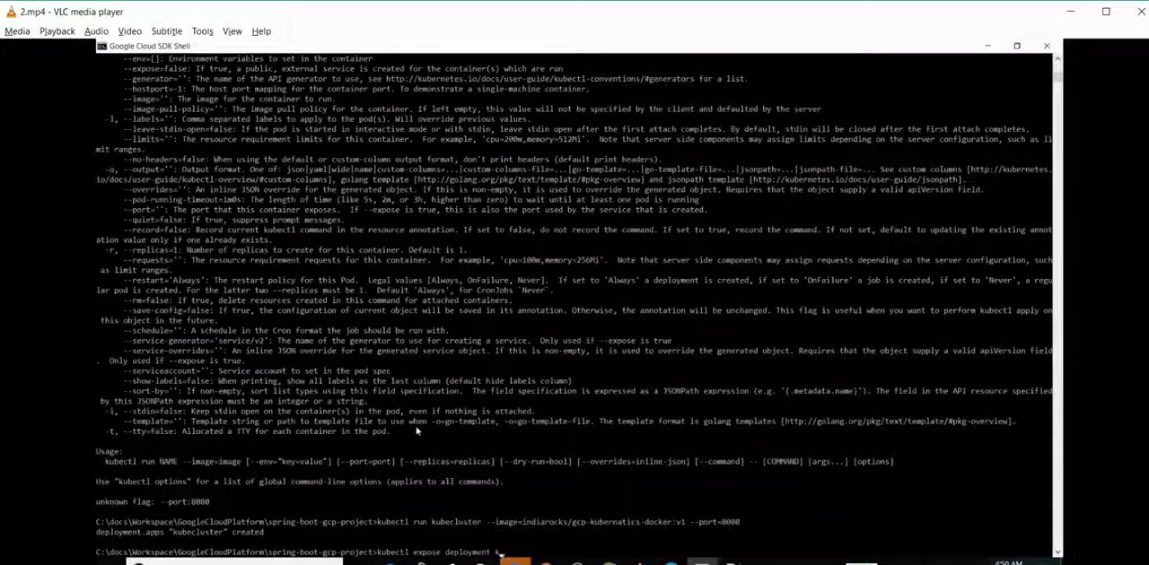
{"action": "type", "text": "kubecluster"}
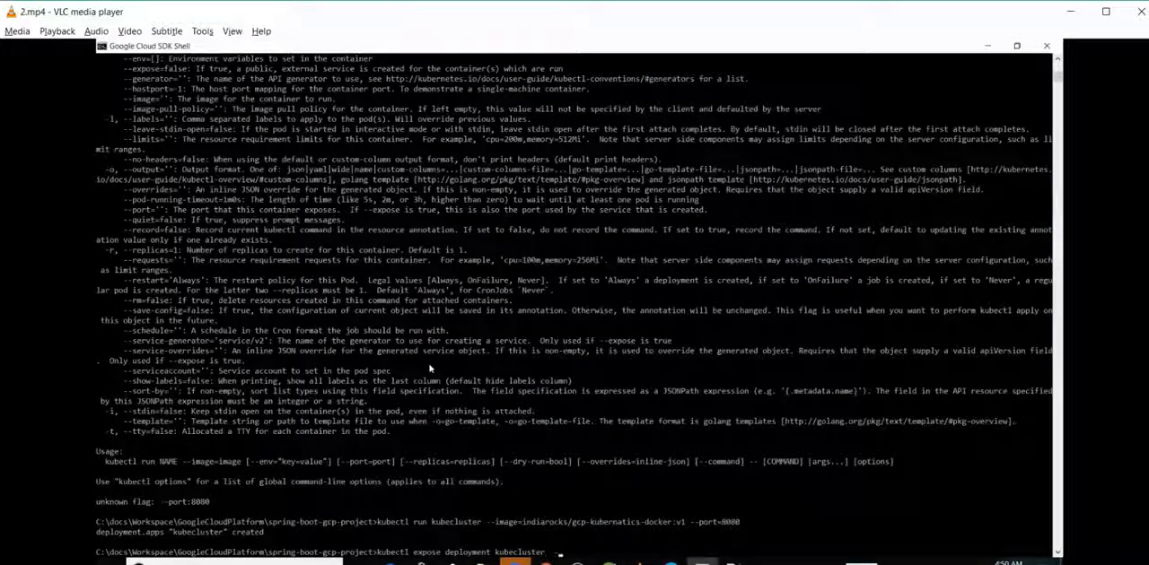
{"action": "type", "text": "--type=\""}
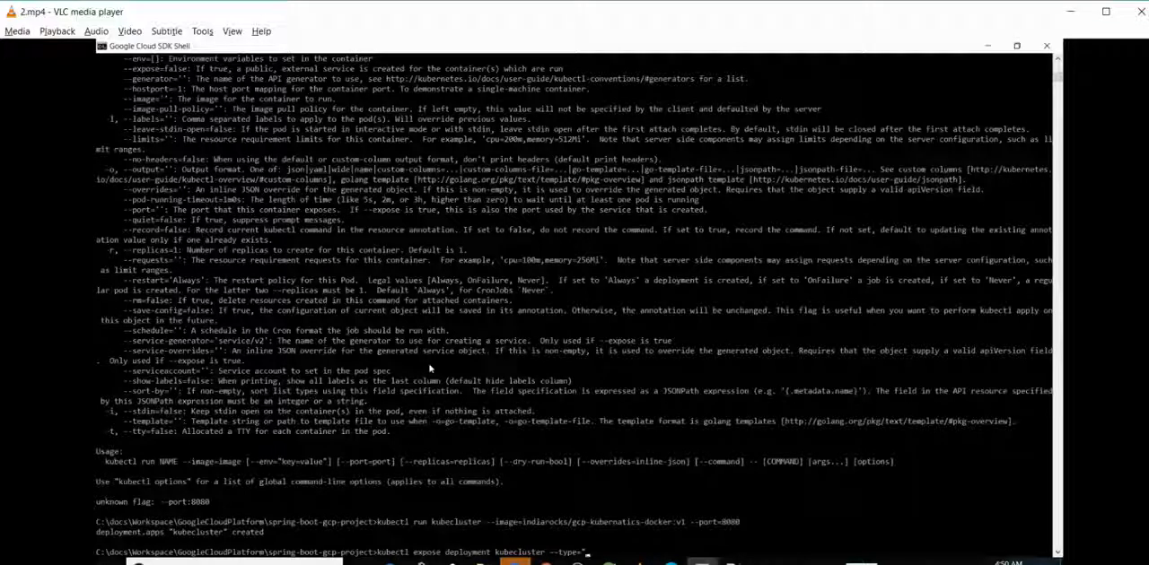
{"action": "type", "text": "LoadBalancer\""}
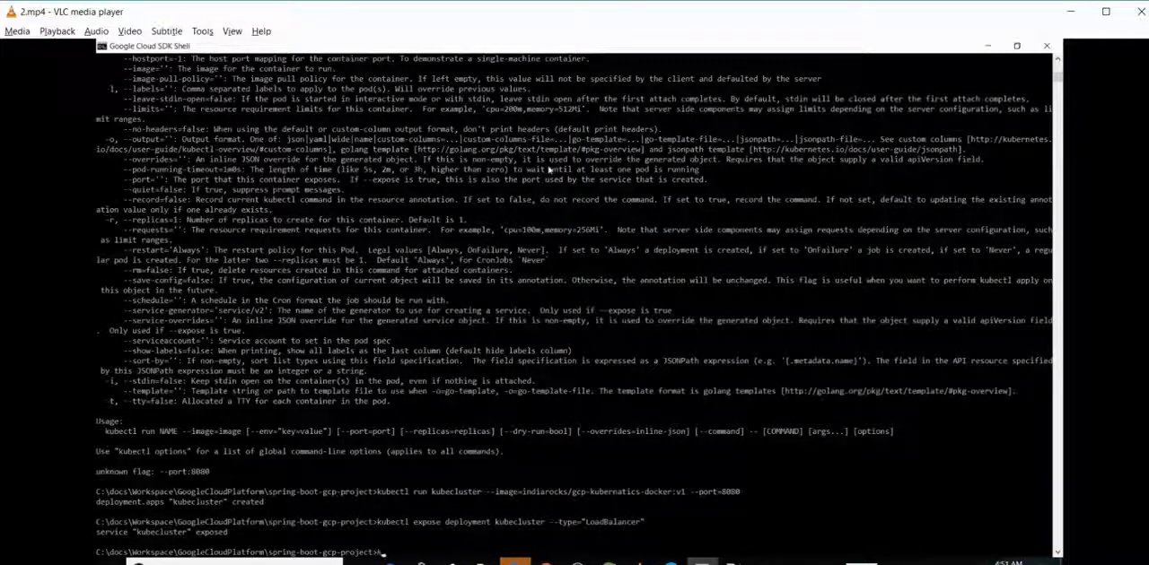
Run kubectl get services kubecluster until its external IP 35.226.197.250 appears
{"action": "type", "text": "kubeclsuter get"}
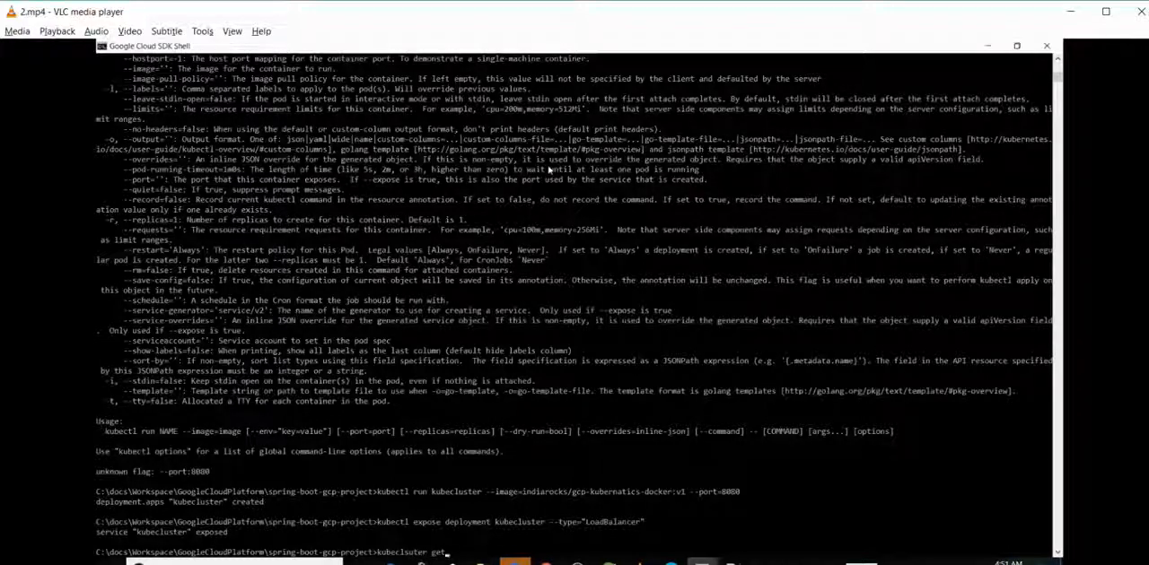
{"action": "type", "text": "services kubecluster"}
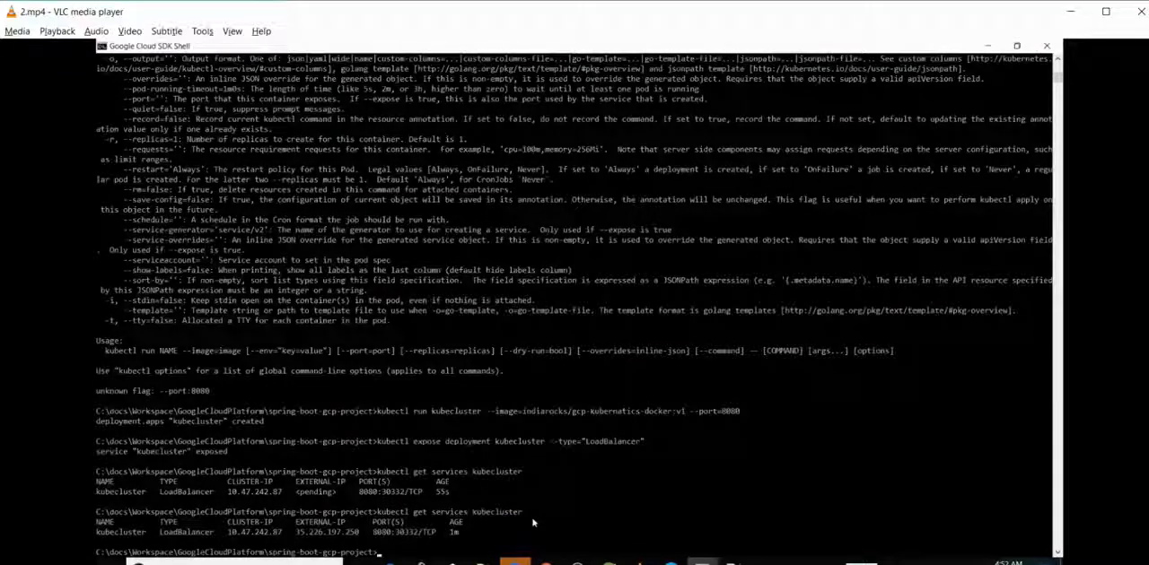
{"action": "type", "text": "kubectl get services kubecluster"}
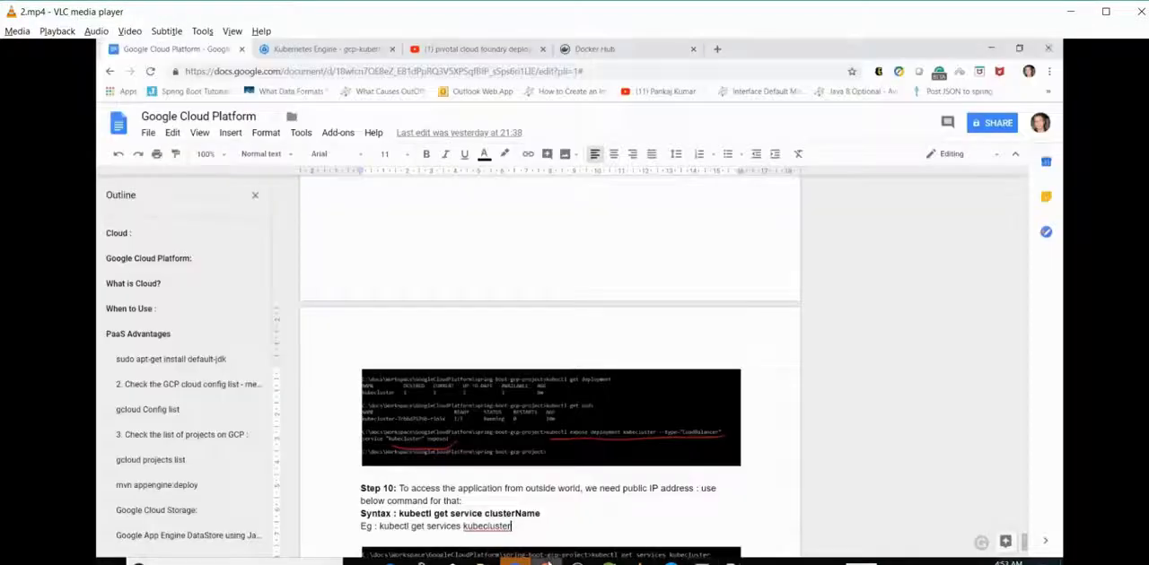
{"action": "mouse_move", "coordinate": [754, 183]}
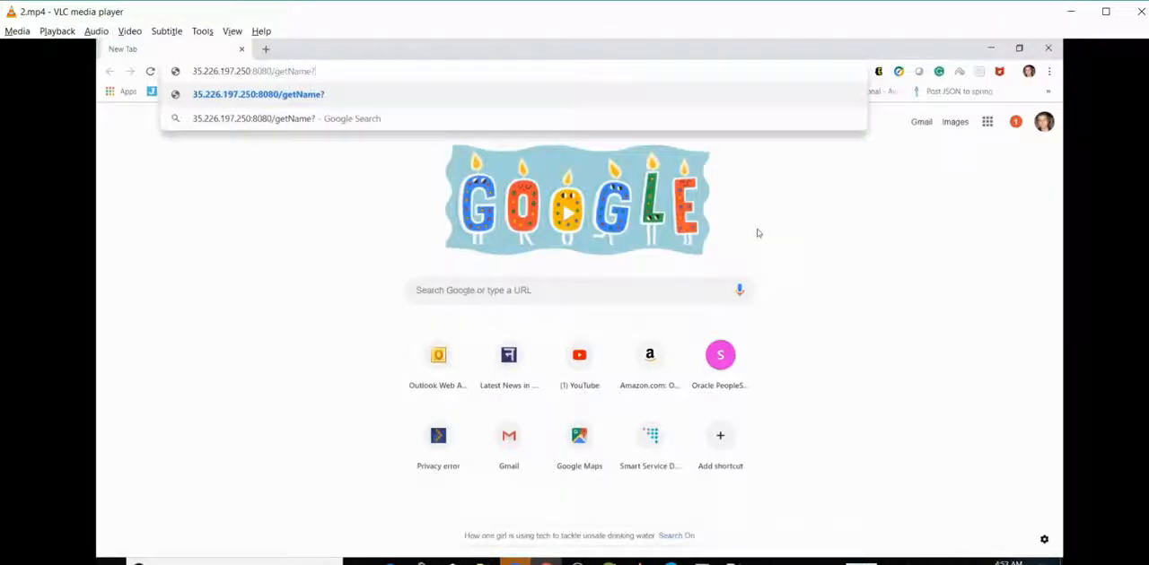
Load 35.226.197.250:8080/getName?name=Arvind and select the 'Hello my friendsArvind' response
{"action": "type", "text": "?name="}
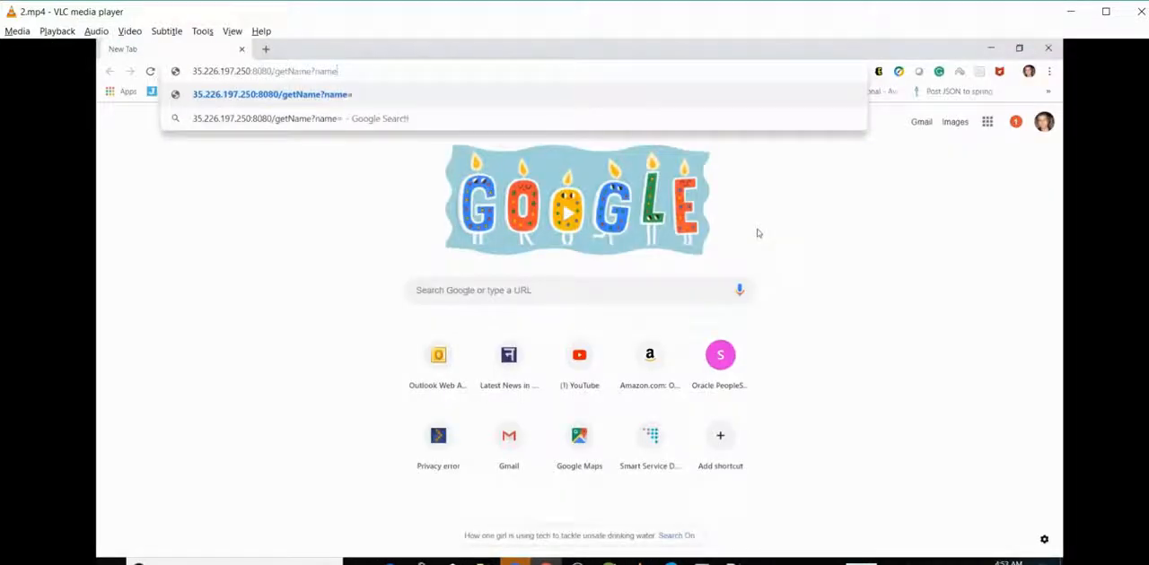
{"action": "type", "text": "Arvind"}
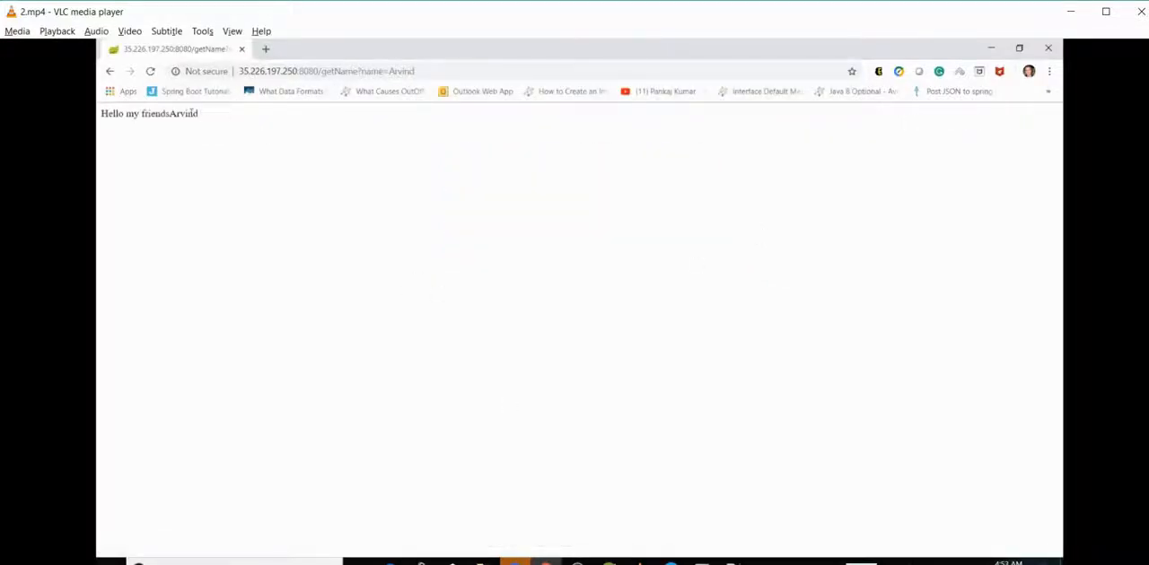
{"action": "triple_click", "coordinate": [149, 114]}
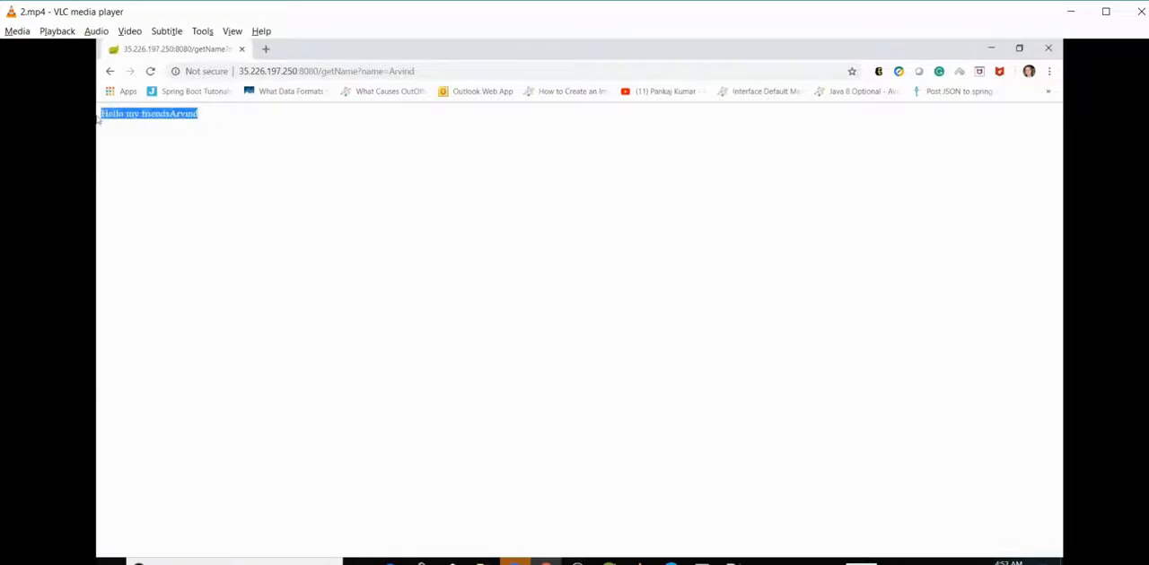
{"action": "mouse_move", "coordinate": [315, 212]}
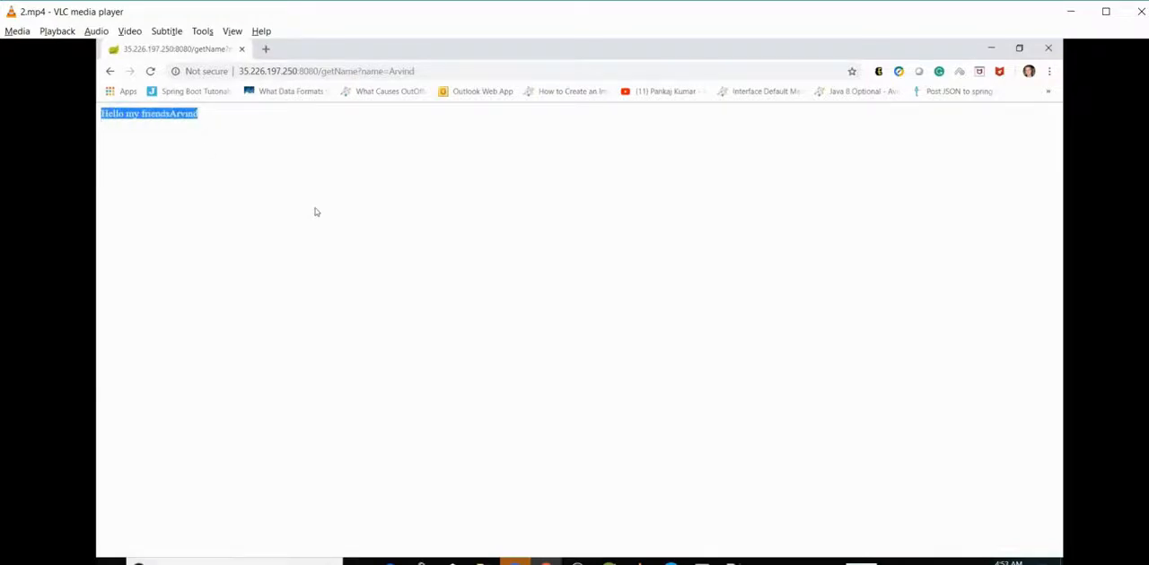